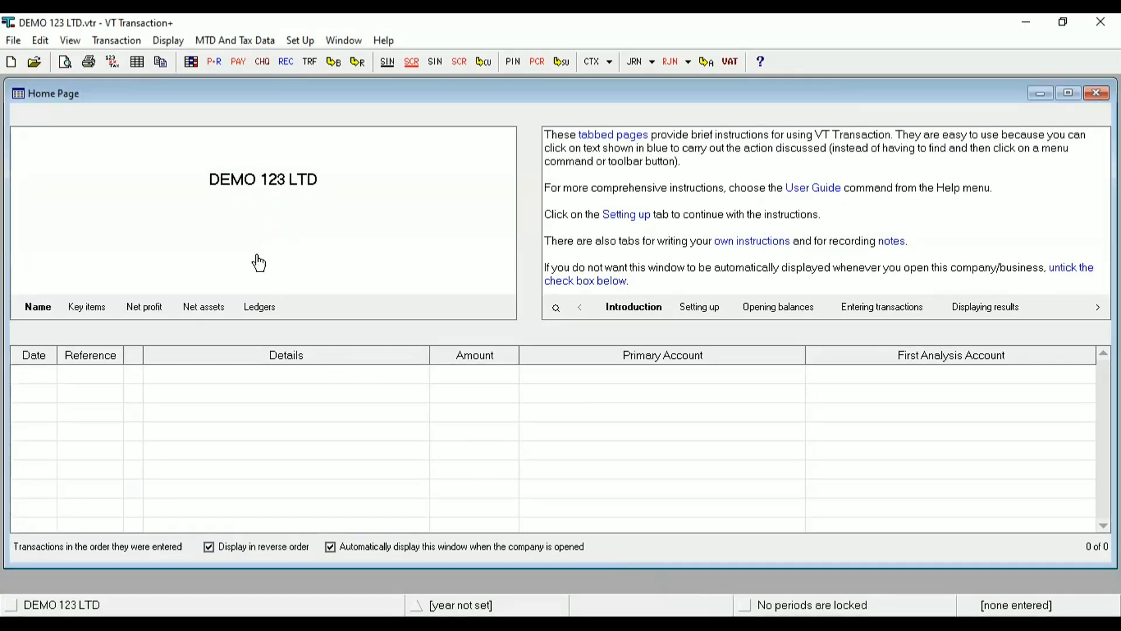
mouse_move(278, 233)
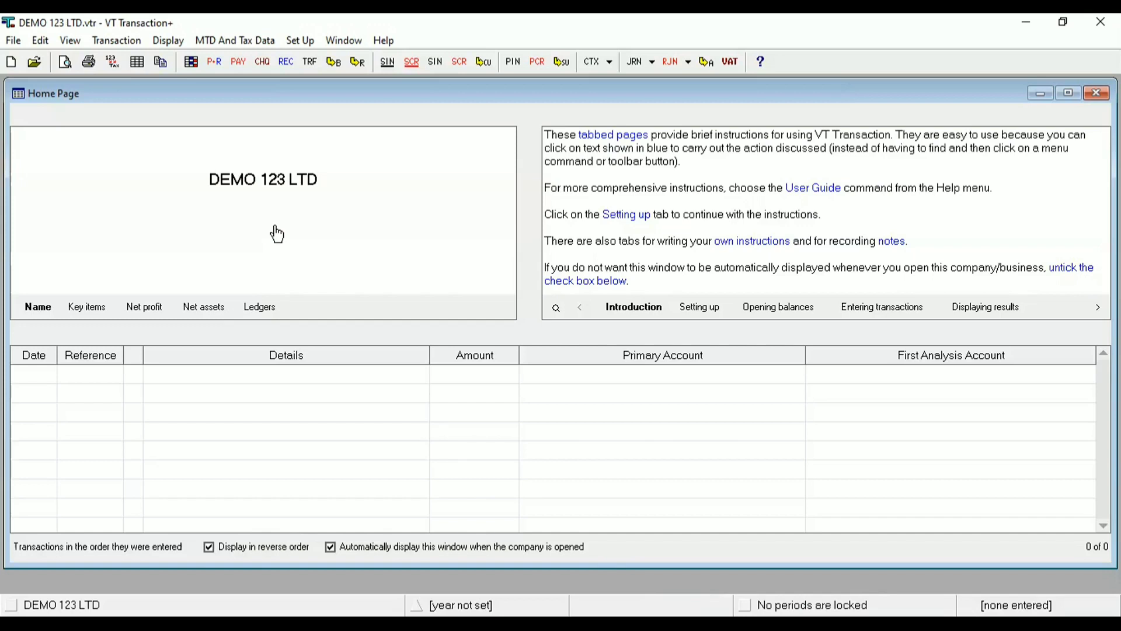
mouse_move(438, 93)
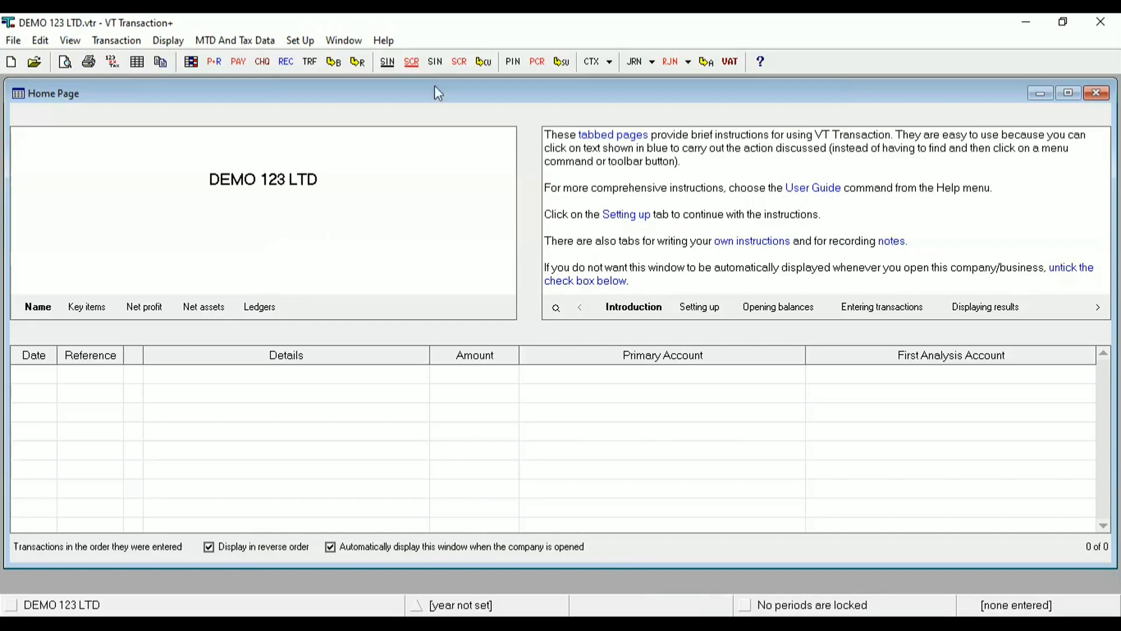
mouse_move(473, 81)
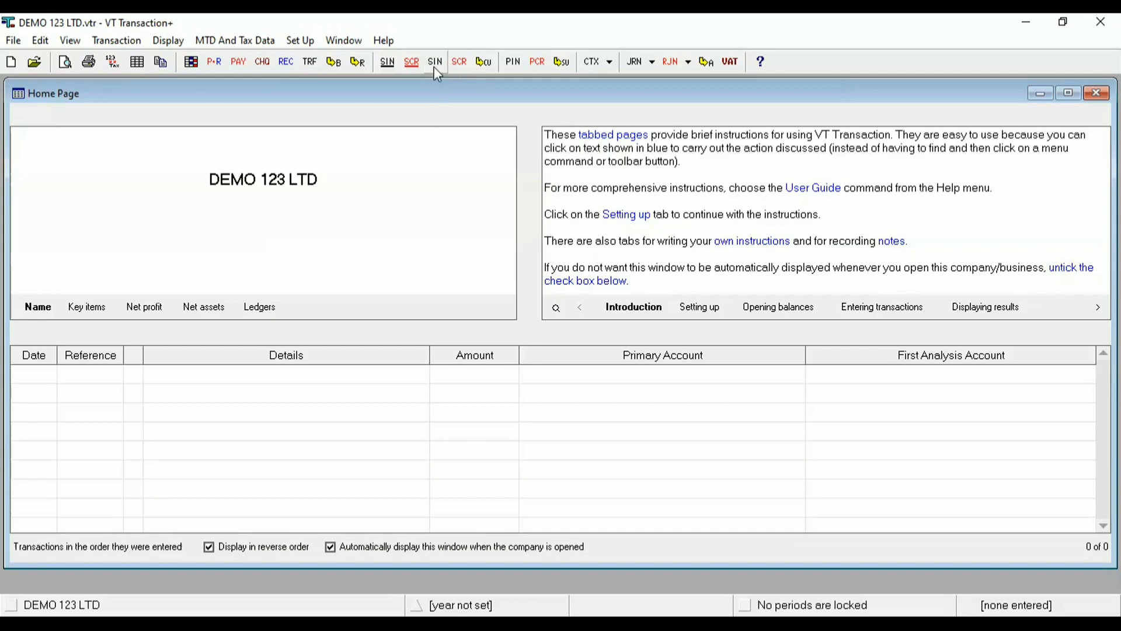
mouse_move(438, 109)
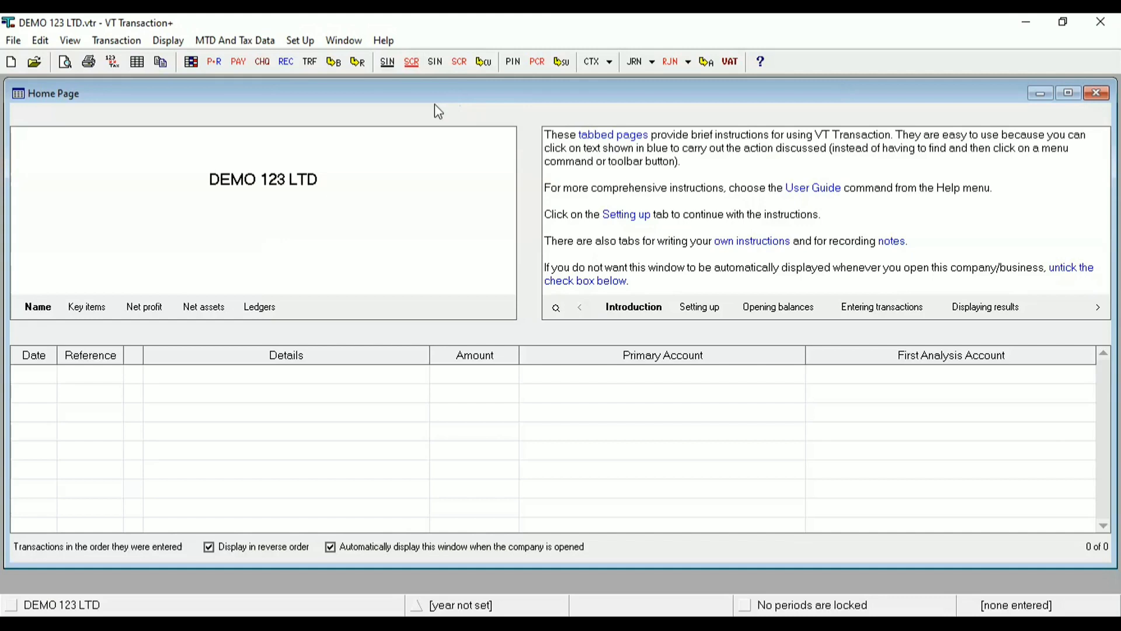
mouse_move(519, 72)
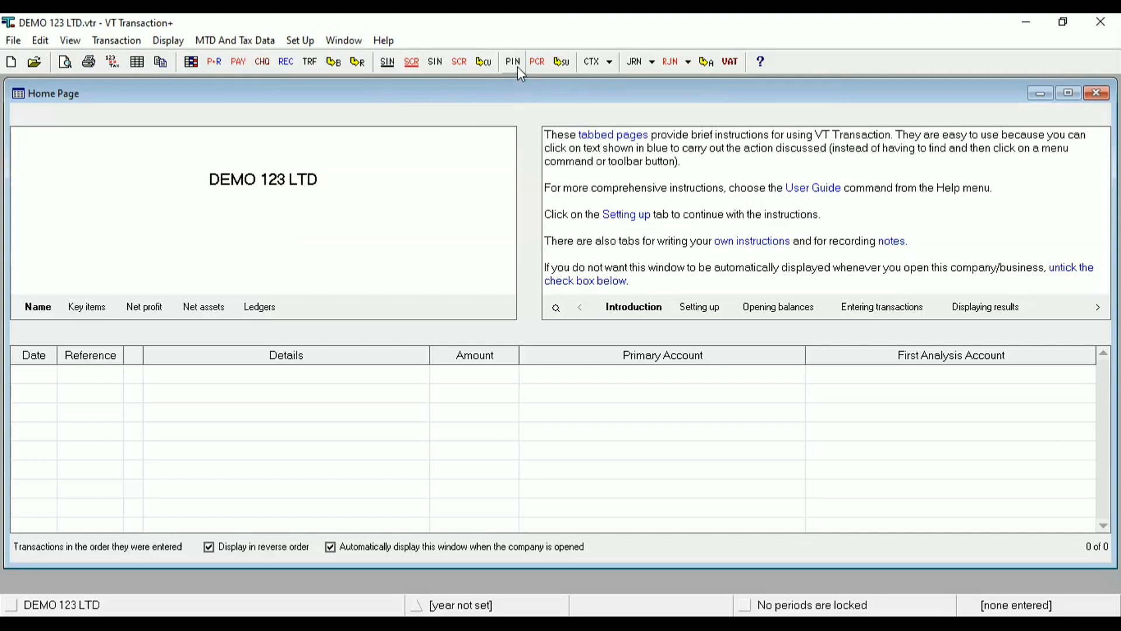
mouse_move(132, 68)
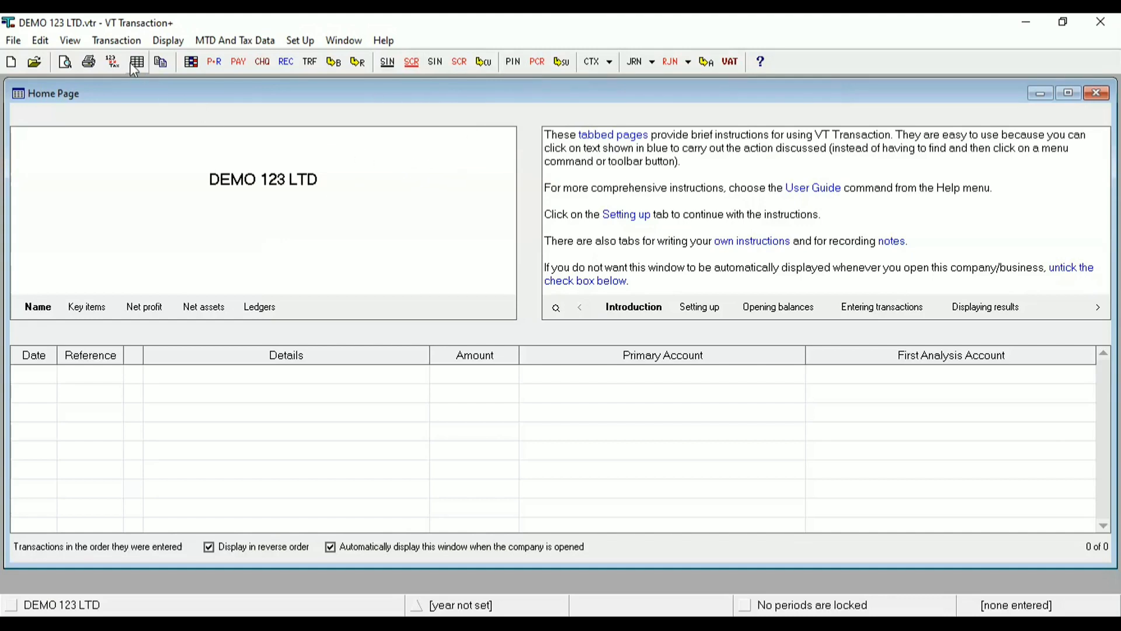
Show the Transaction menu's list of available transaction commands
left_click(115, 39)
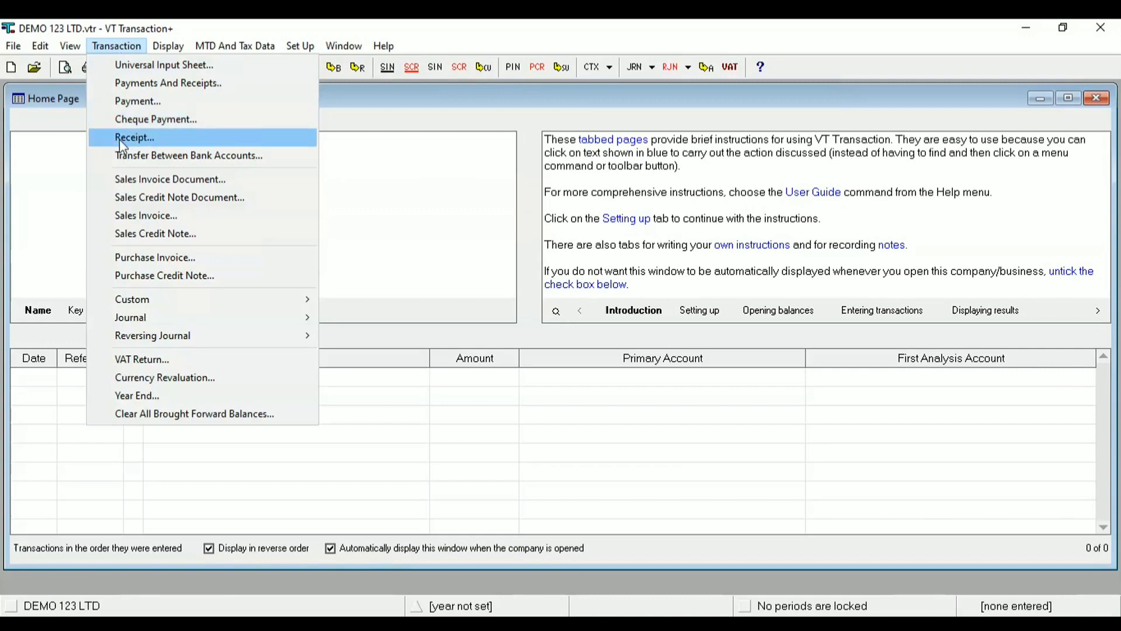
mouse_move(163, 64)
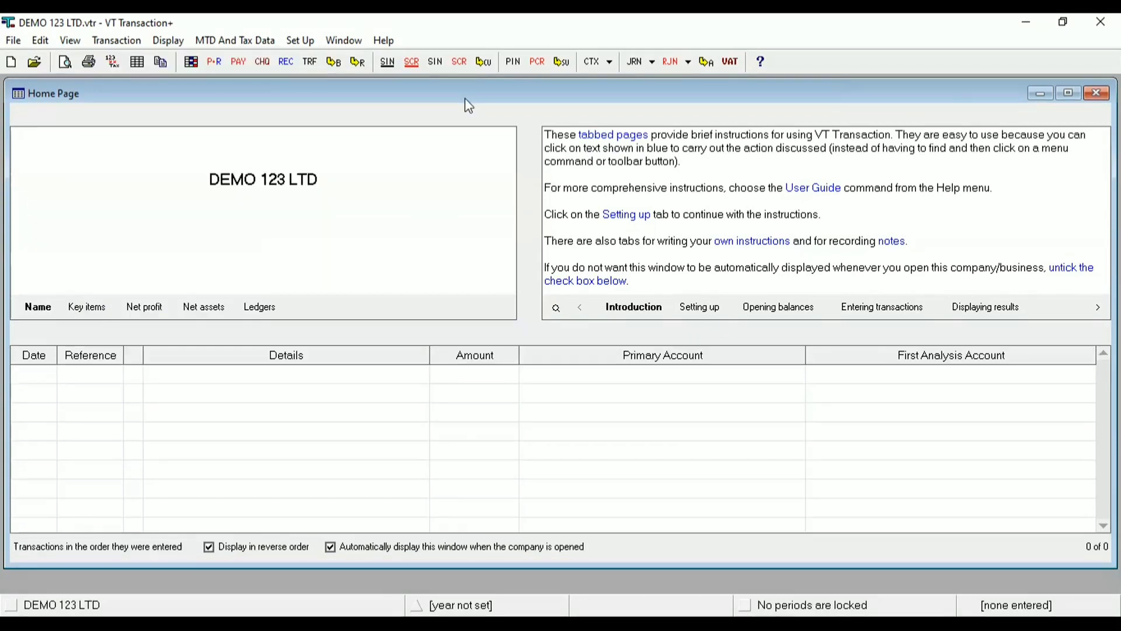
mouse_move(377, 103)
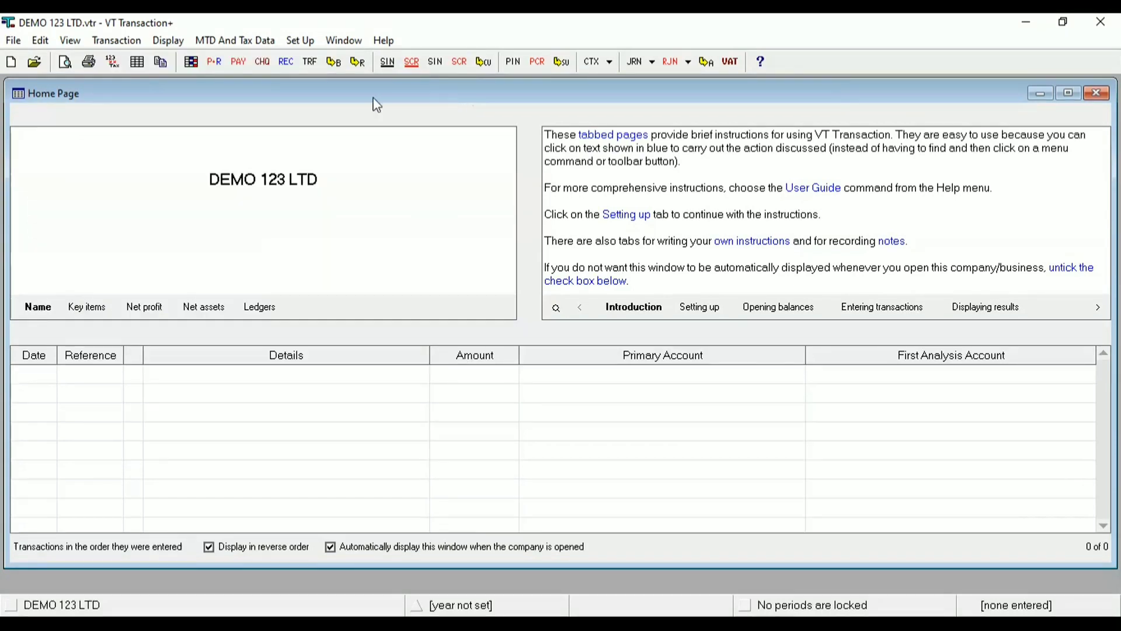
left_click(115, 39)
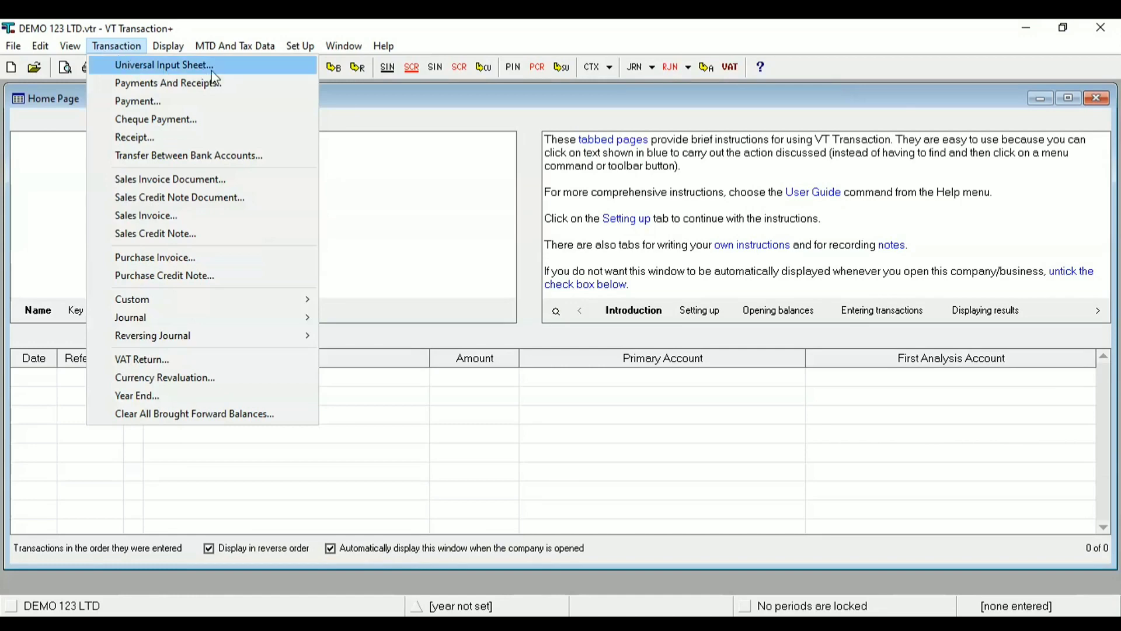
Start a Universal Input Sheet and make row 1 a PIN purchase invoice
left_click(164, 64)
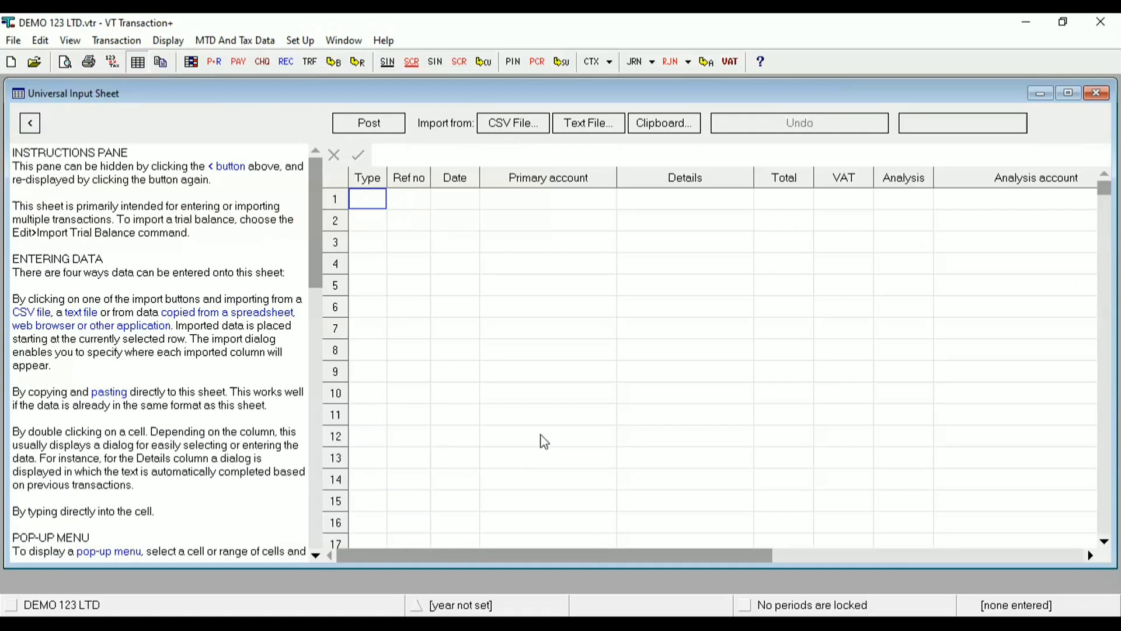
mouse_move(1041, 94)
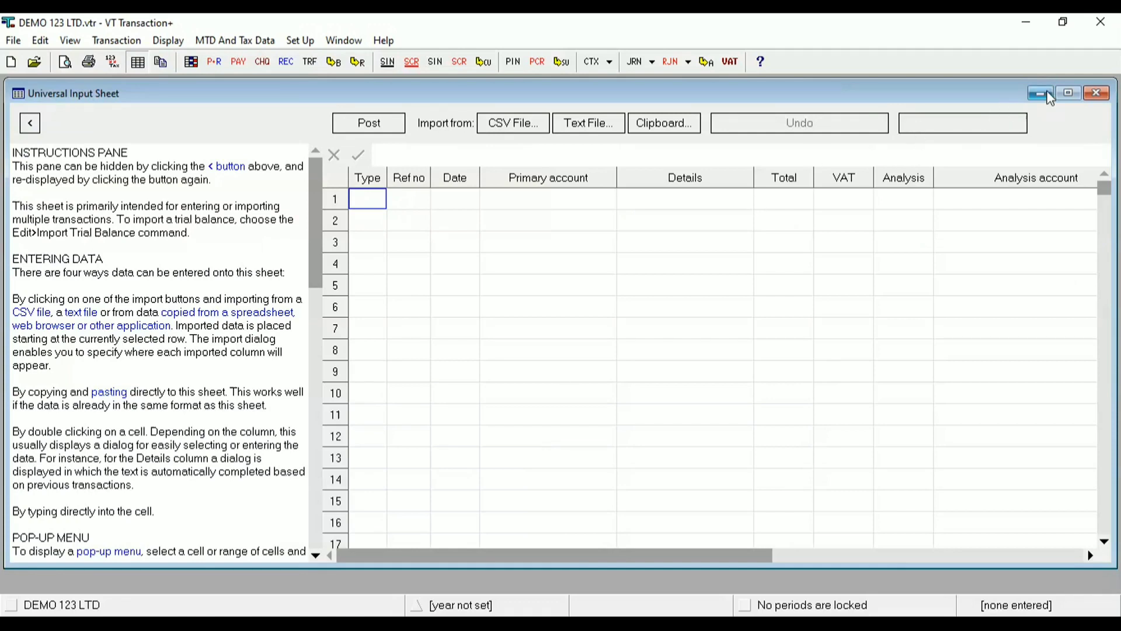
left_click(1041, 93)
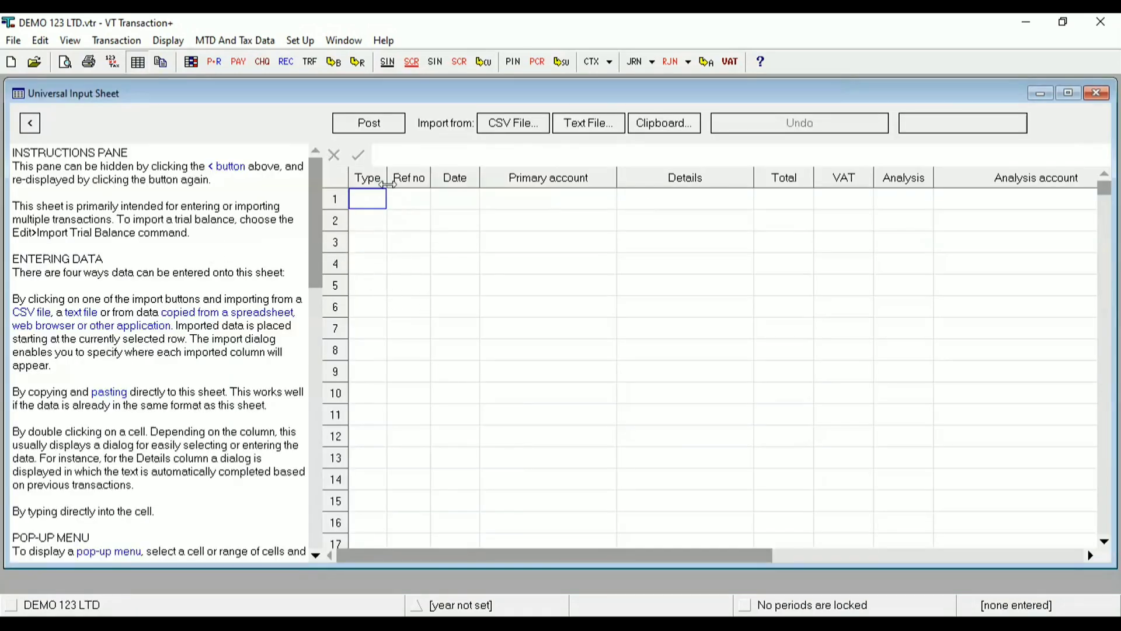
mouse_move(377, 208)
type("PIN")
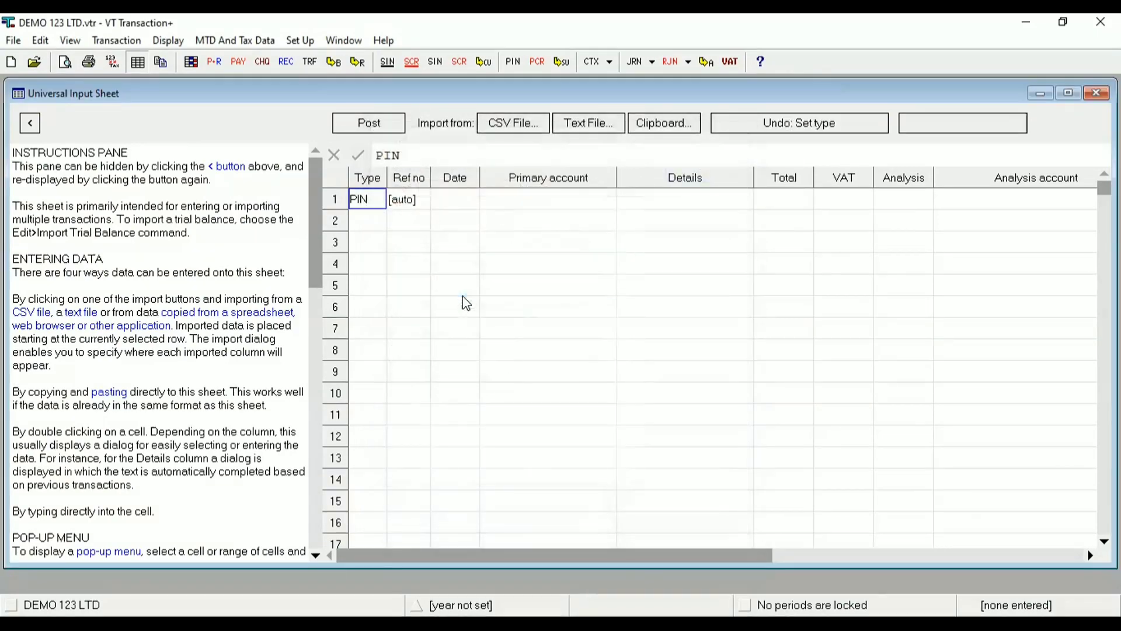
Date row 1 as 26-07-22 with primary account SUPPLIER 001
left_click(409, 198)
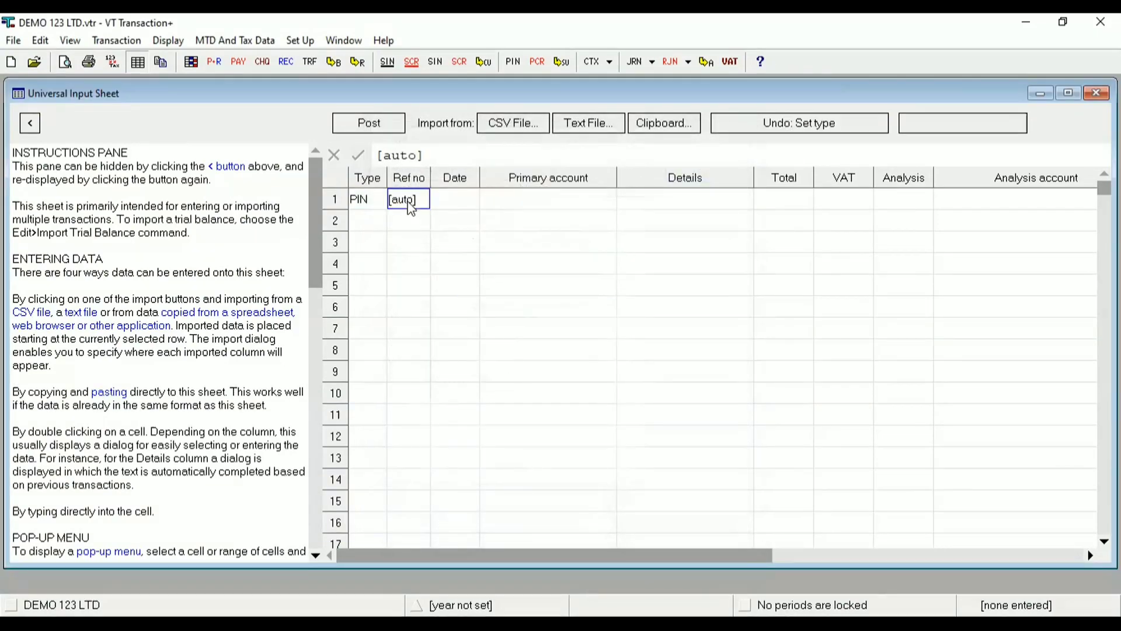
left_click(454, 203)
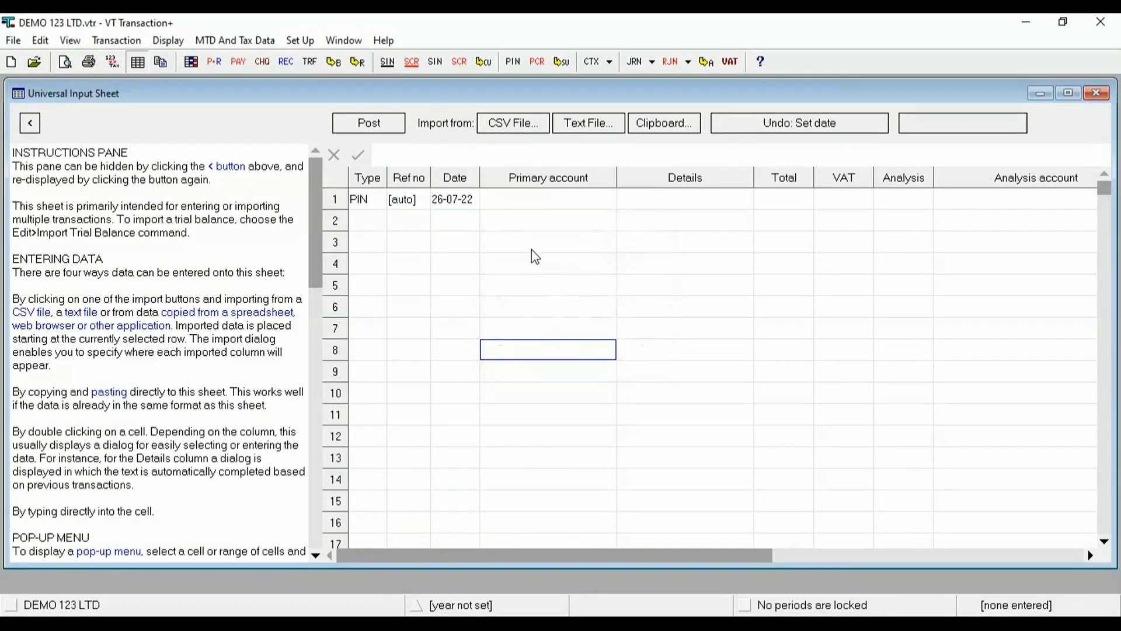
left_click(547, 198)
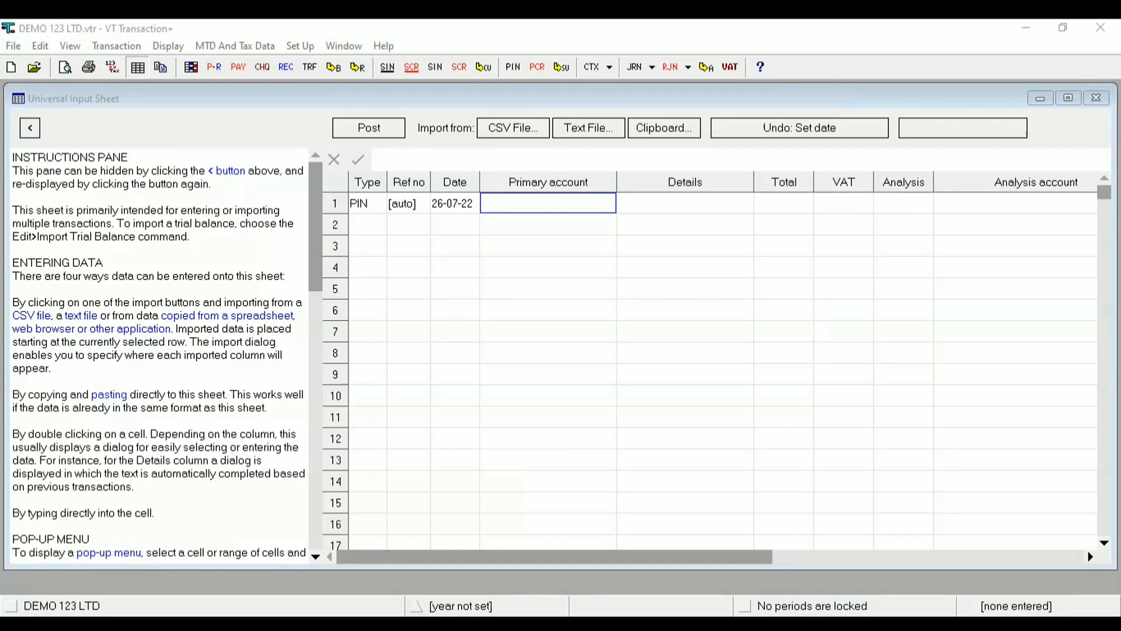
type("SUPPLIER 001")
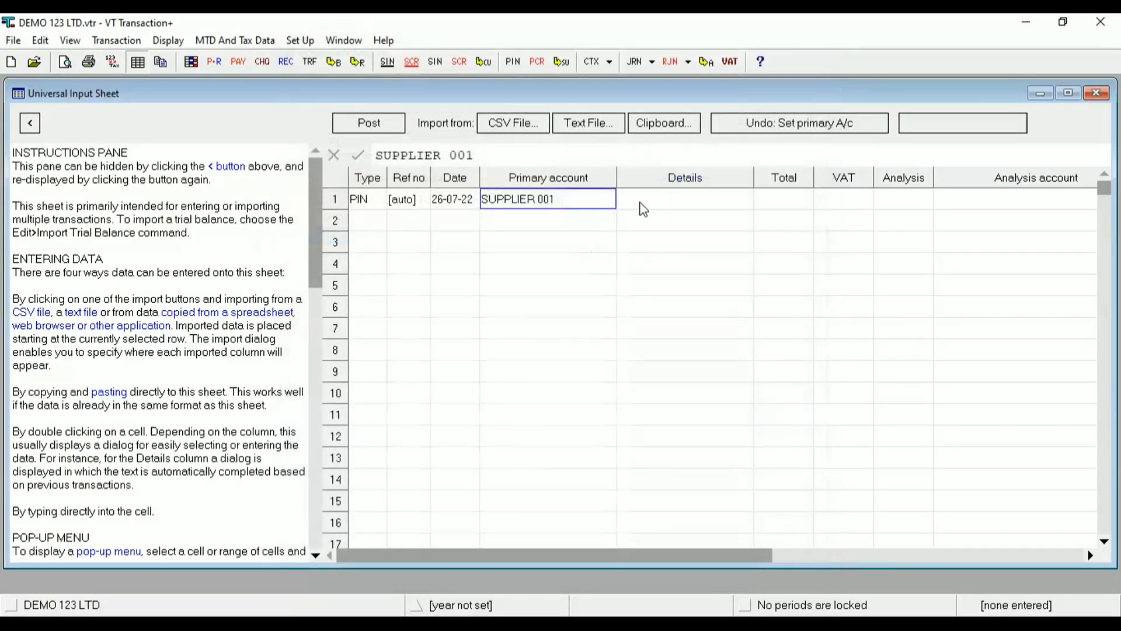
left_click(684, 199)
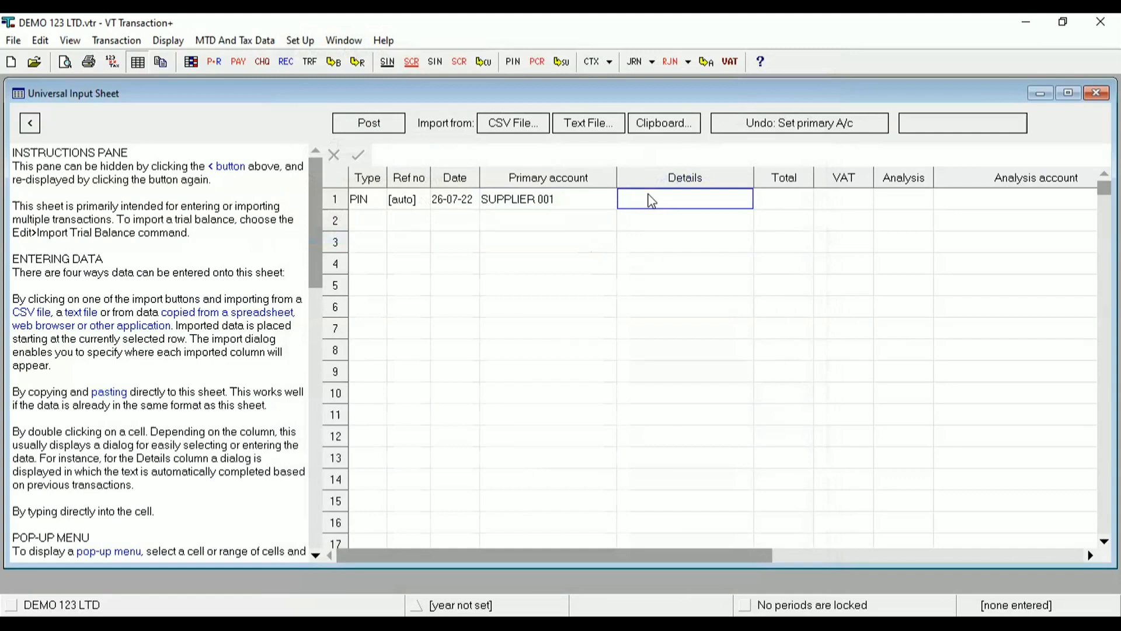
Enter details PURCHASE with total 1200 and VAT 200 on row 1
type("PURCHASE")
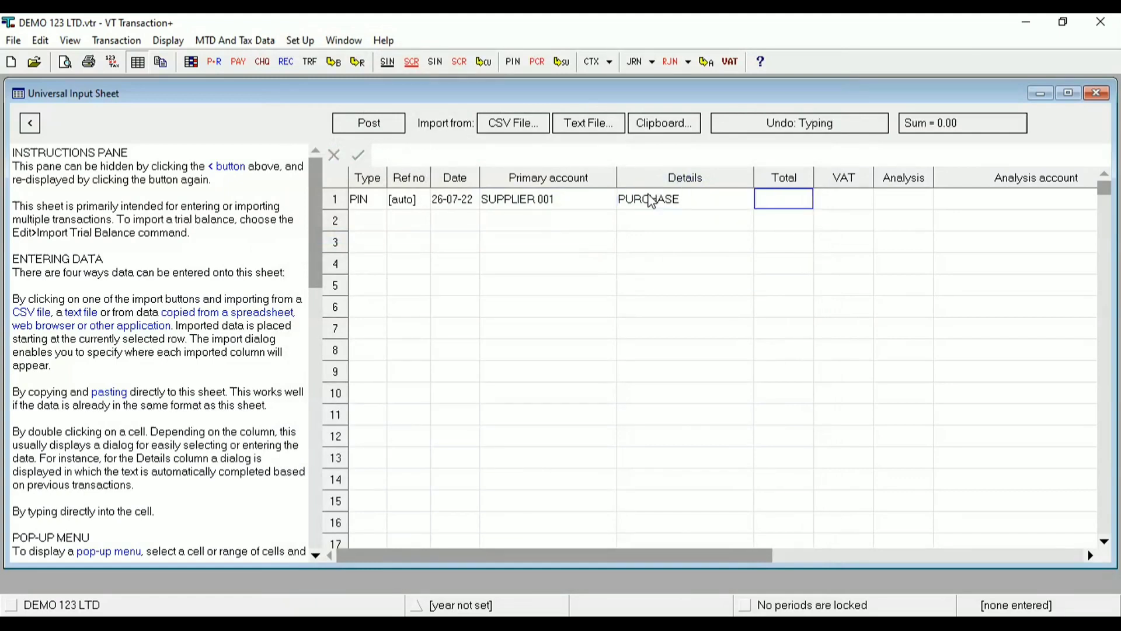
type("120")
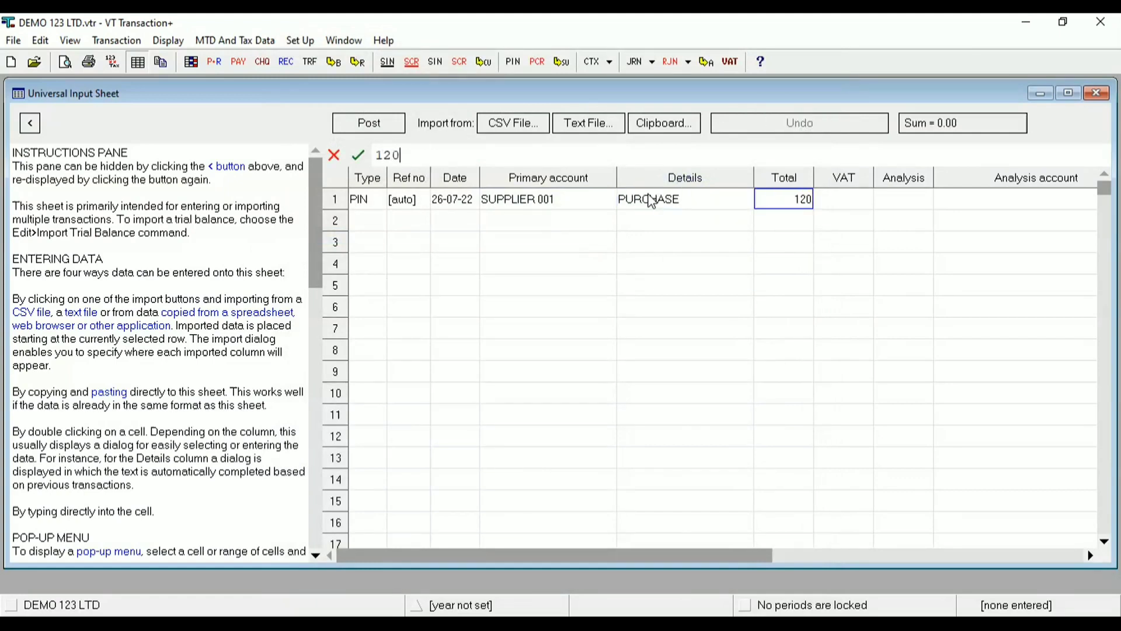
key("Tab")
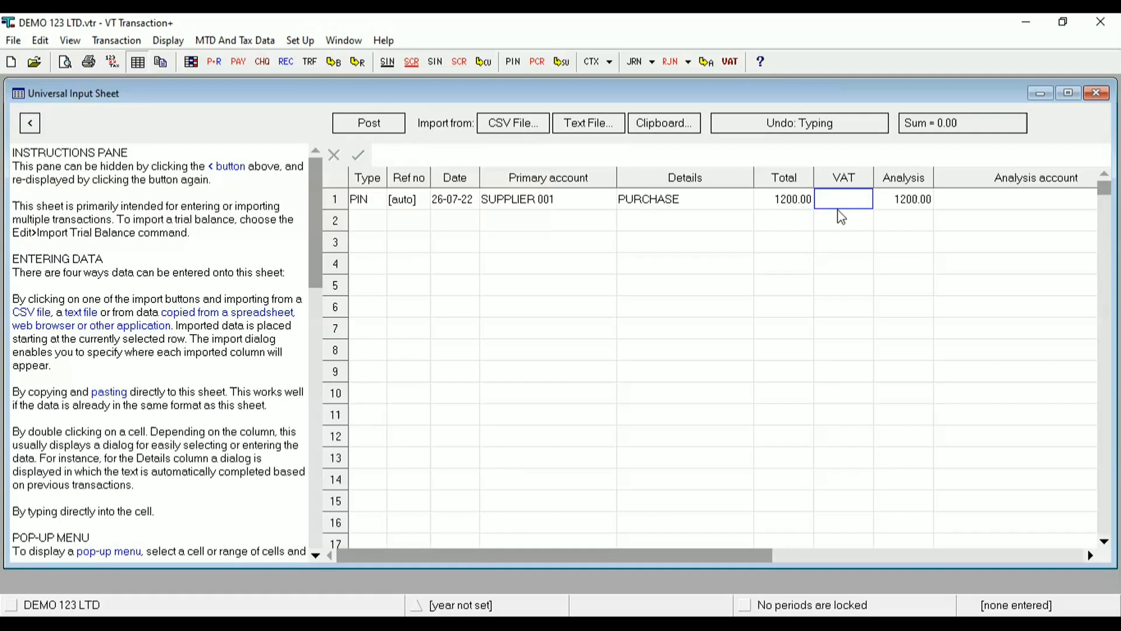
type("200.00")
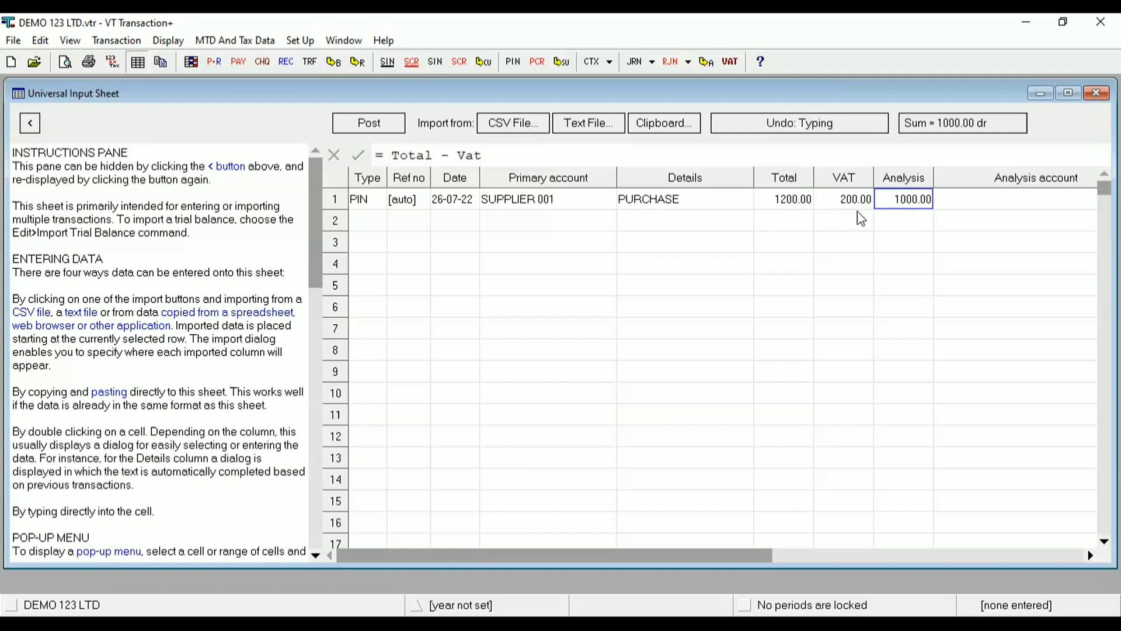
mouse_move(958, 208)
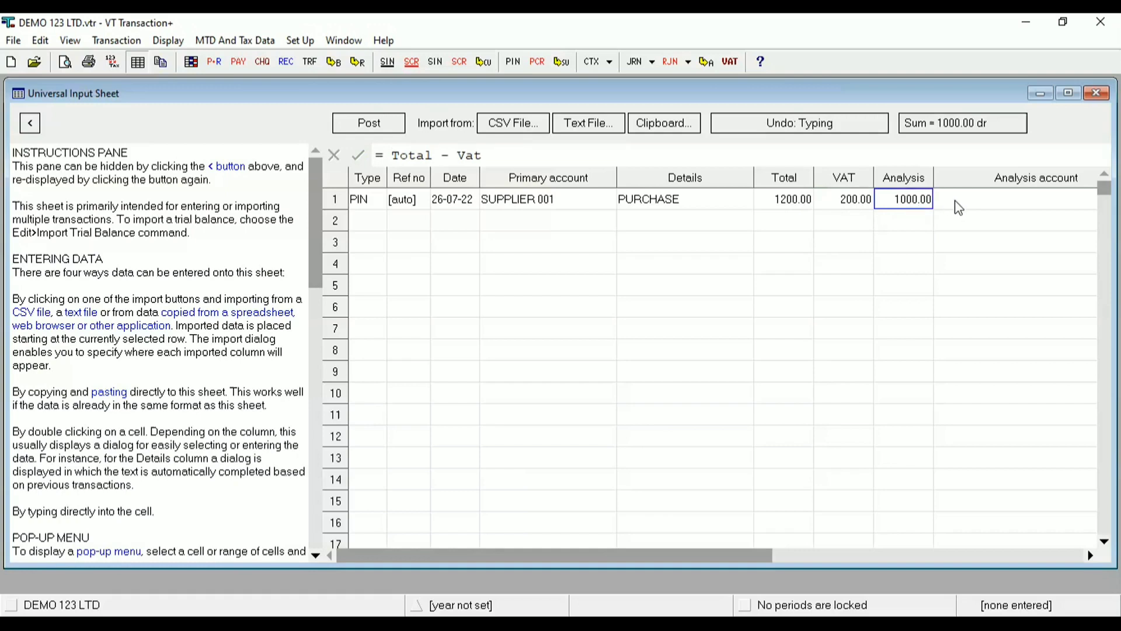
mouse_move(541, 206)
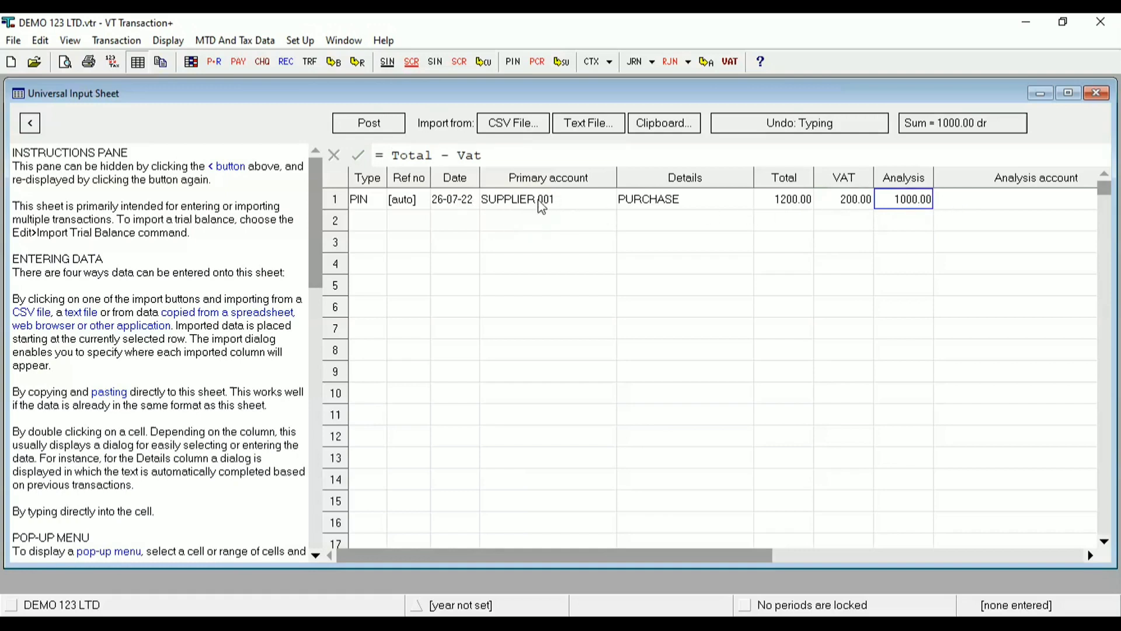
mouse_move(1034, 209)
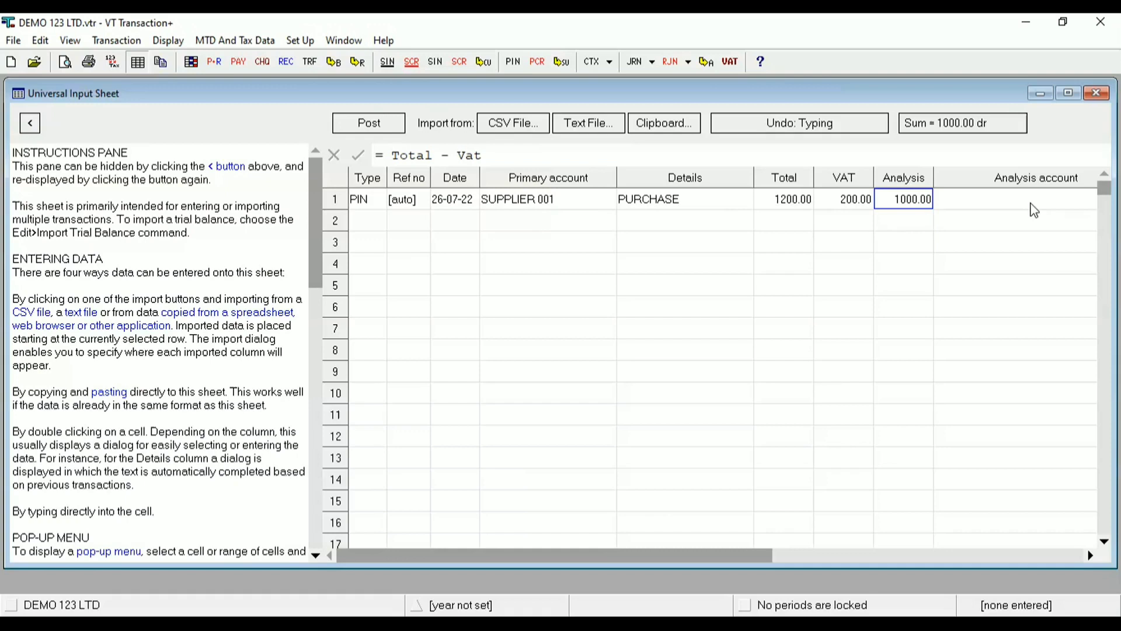
Set row 1's analysis account to Cost of sales: Purchases
left_click(1015, 199)
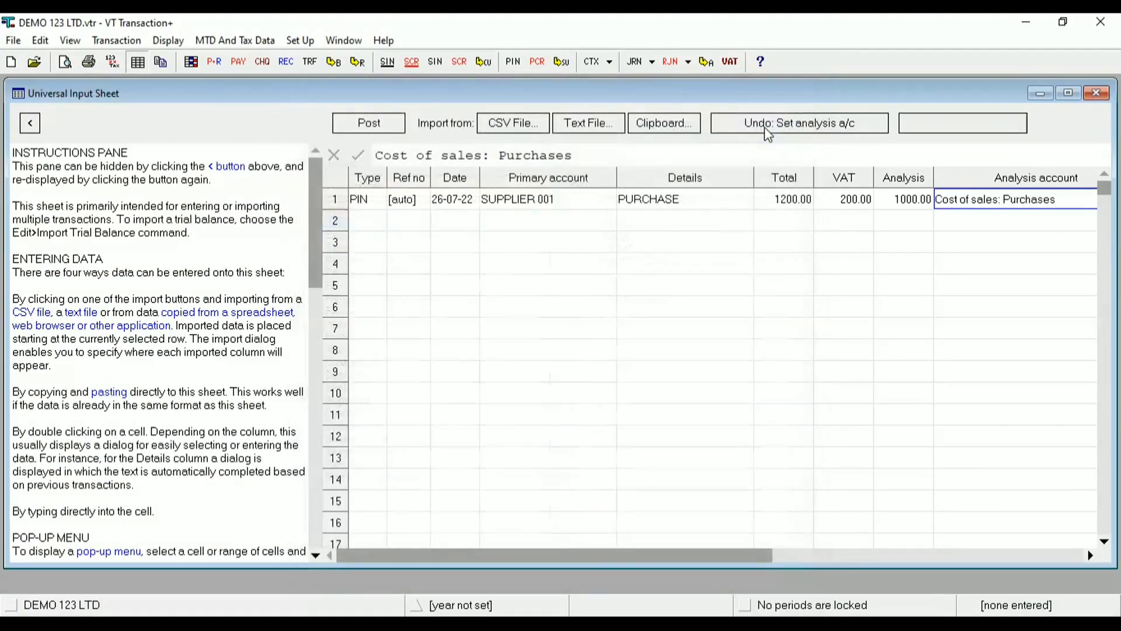
mouse_move(356, 223)
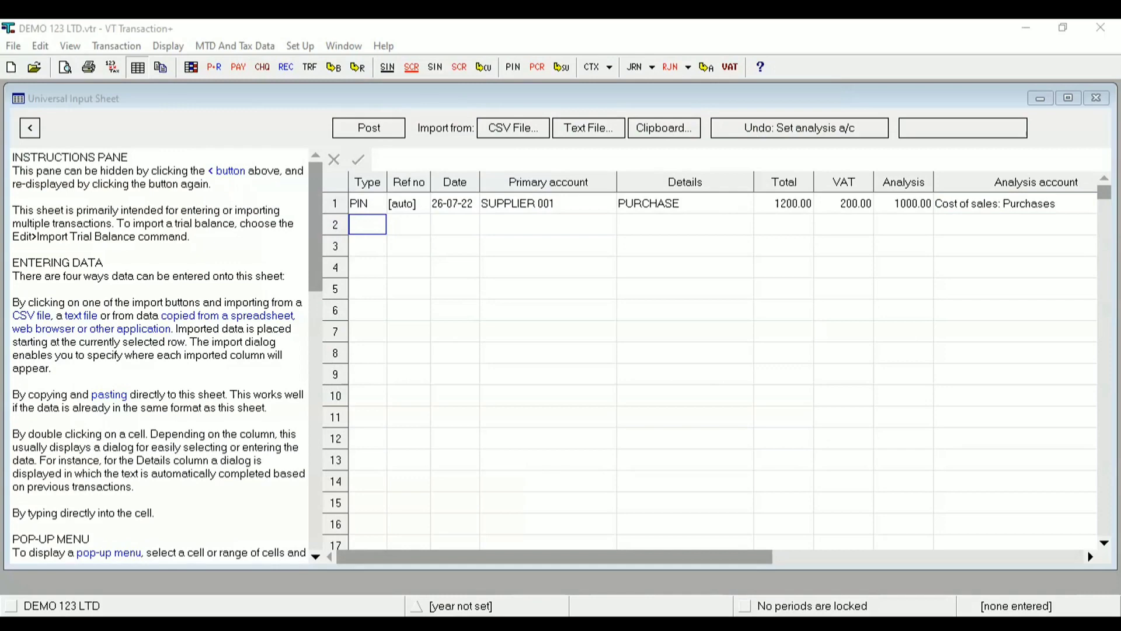
Make row 2 a PIN dated for SUPPLIER 002 with details AUDIT EXPENSE
type("PIN")
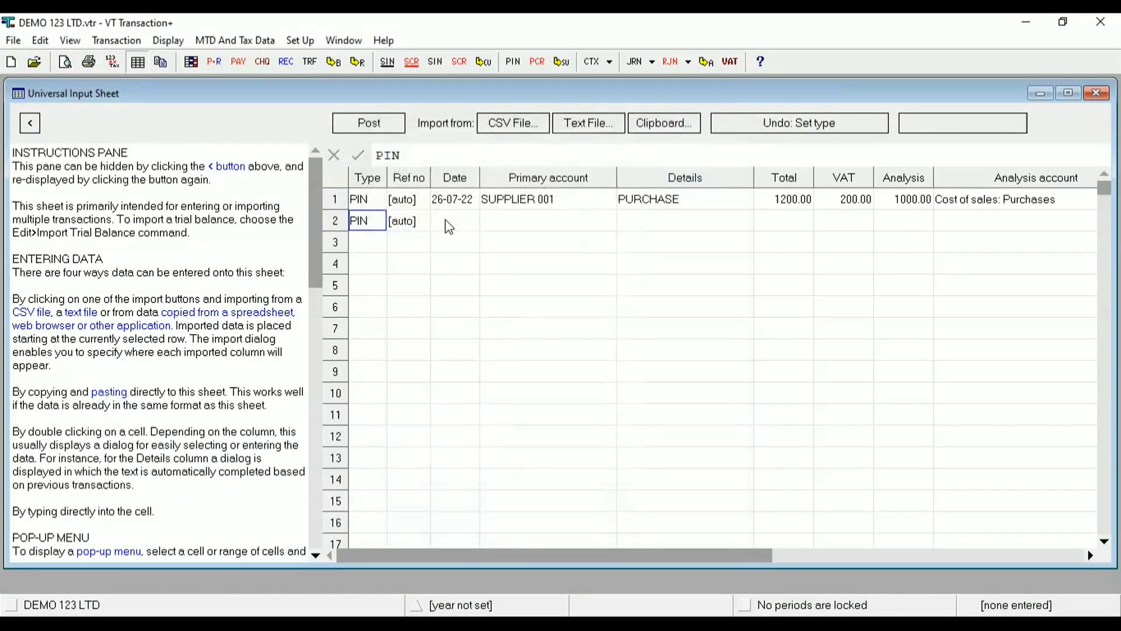
left_click(454, 224)
type("26-07-22")
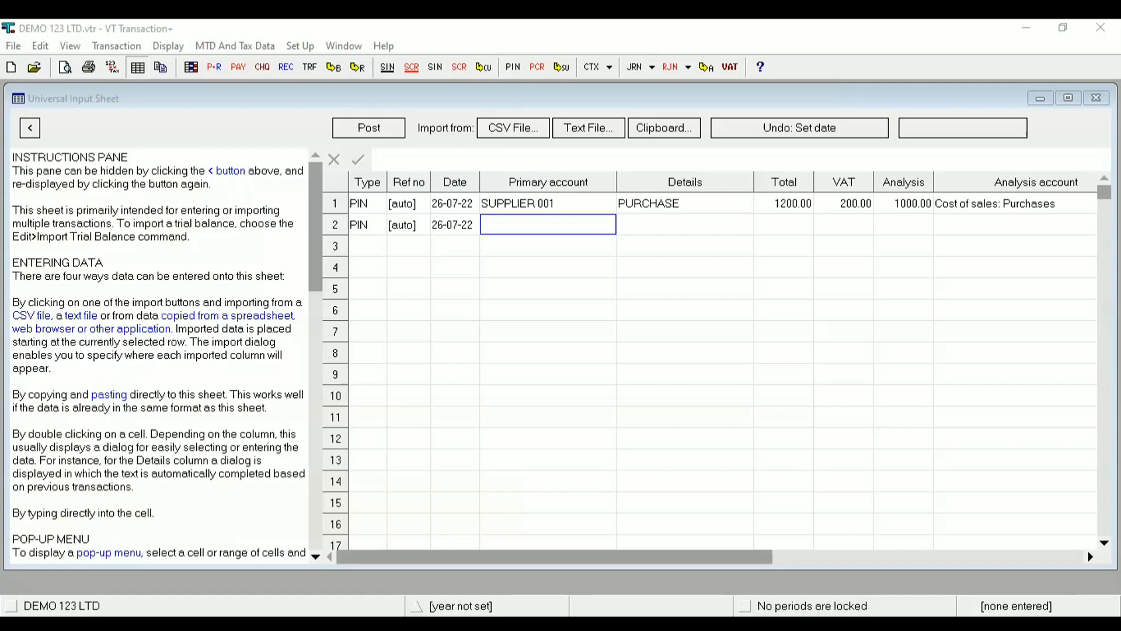
type("SUPPLIER 002")
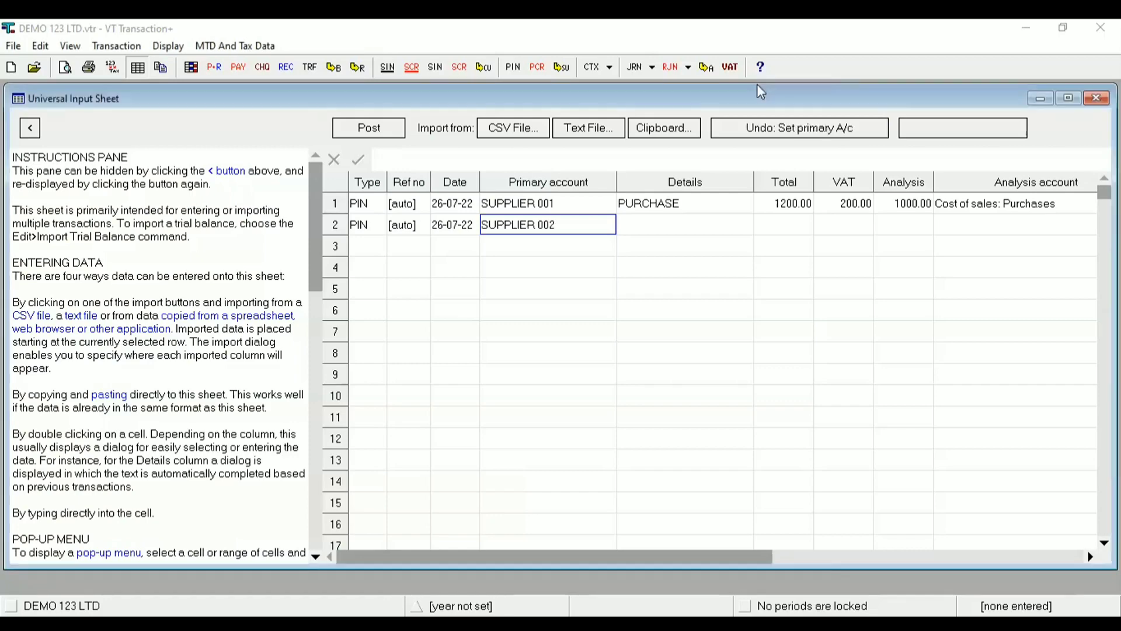
left_click(683, 221)
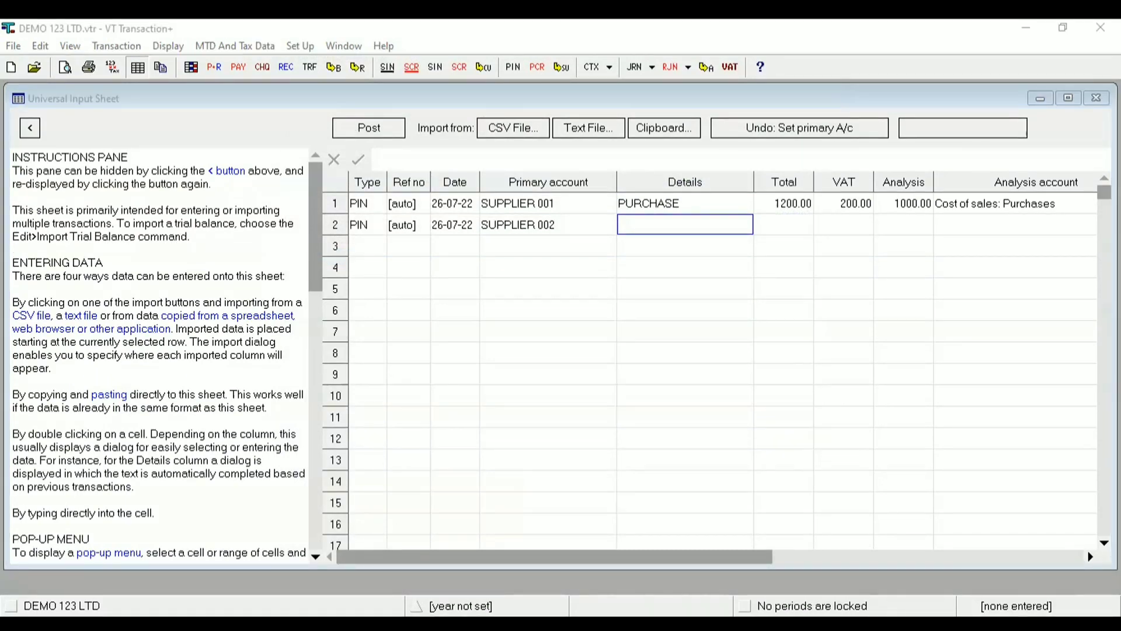
type("AUDIT EXPENSE")
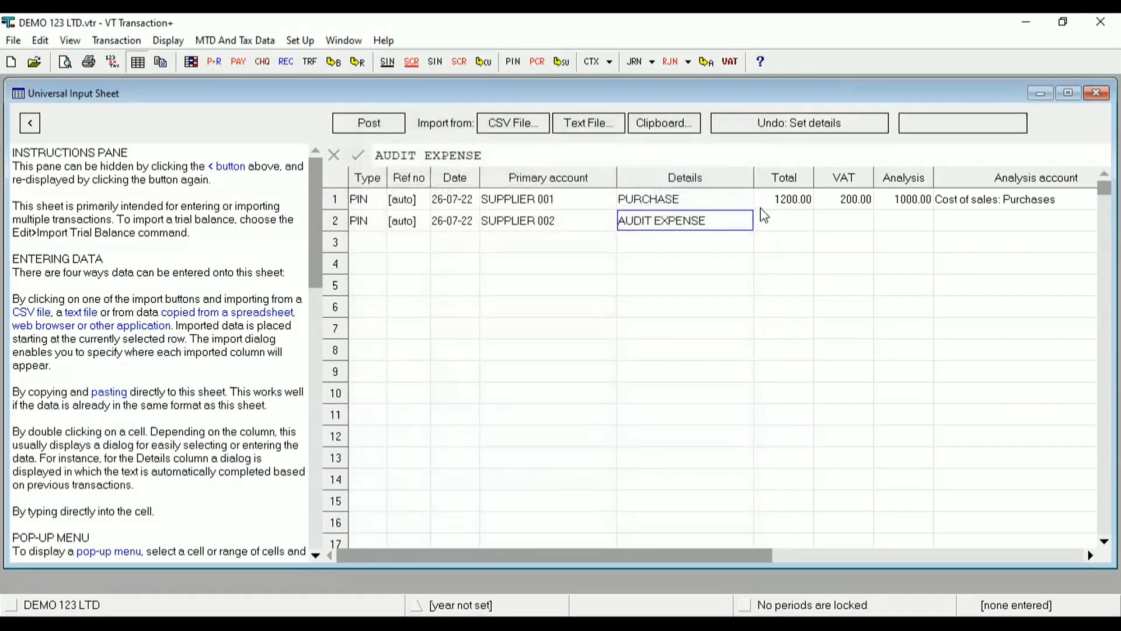
Enter total 600, VAT 100 and Expenses: Audit fees, then move to row 3
left_click(783, 221)
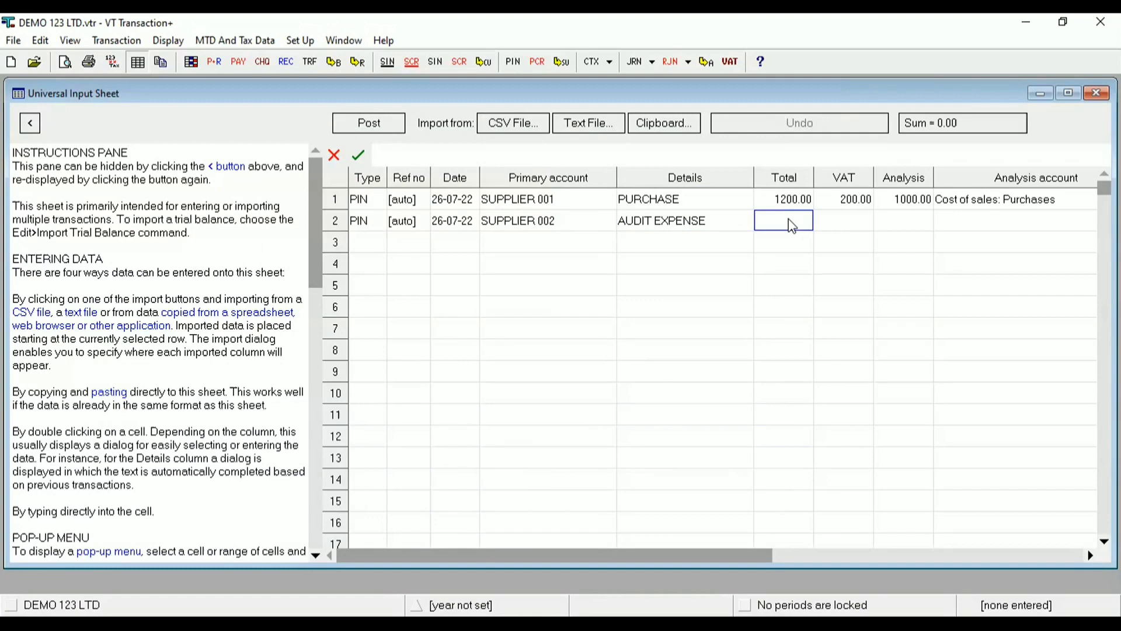
type("100")
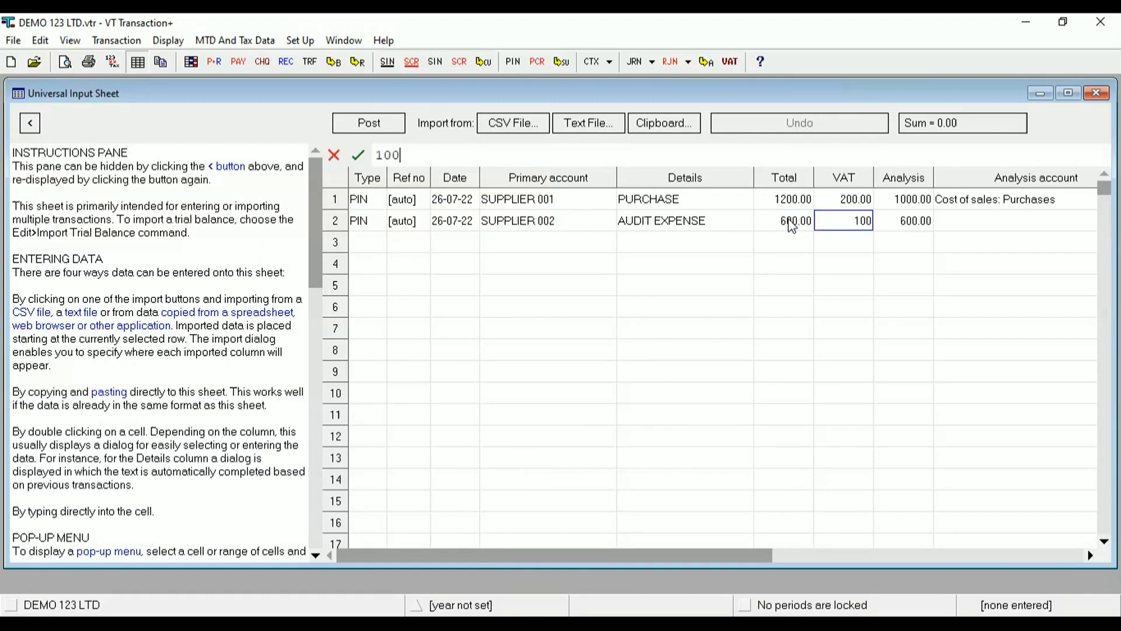
key("Return")
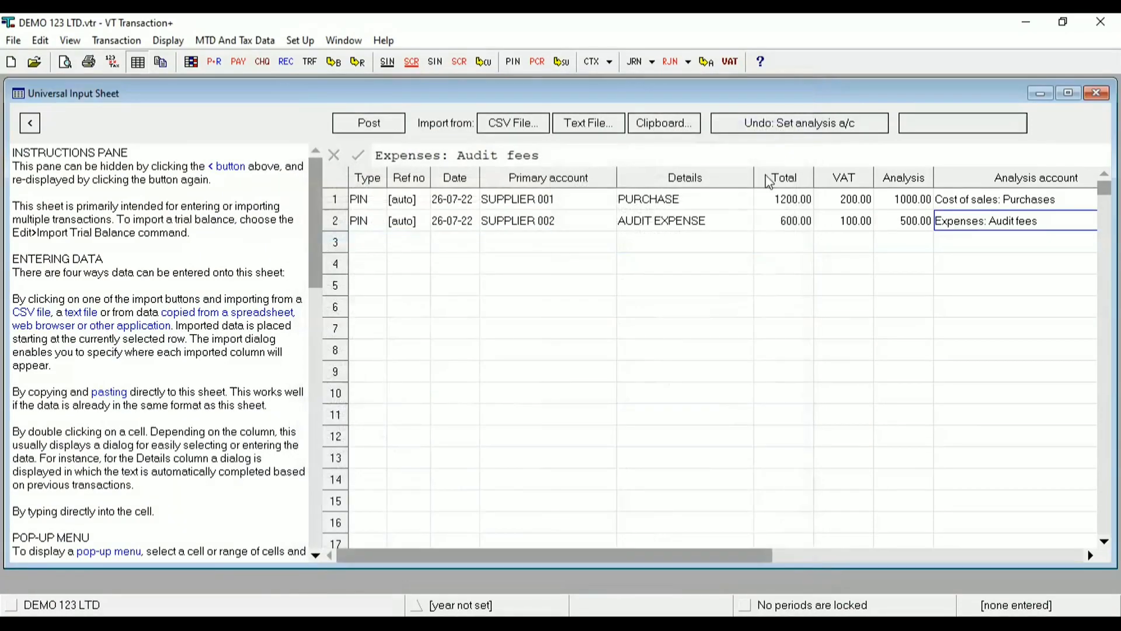
left_click(367, 240)
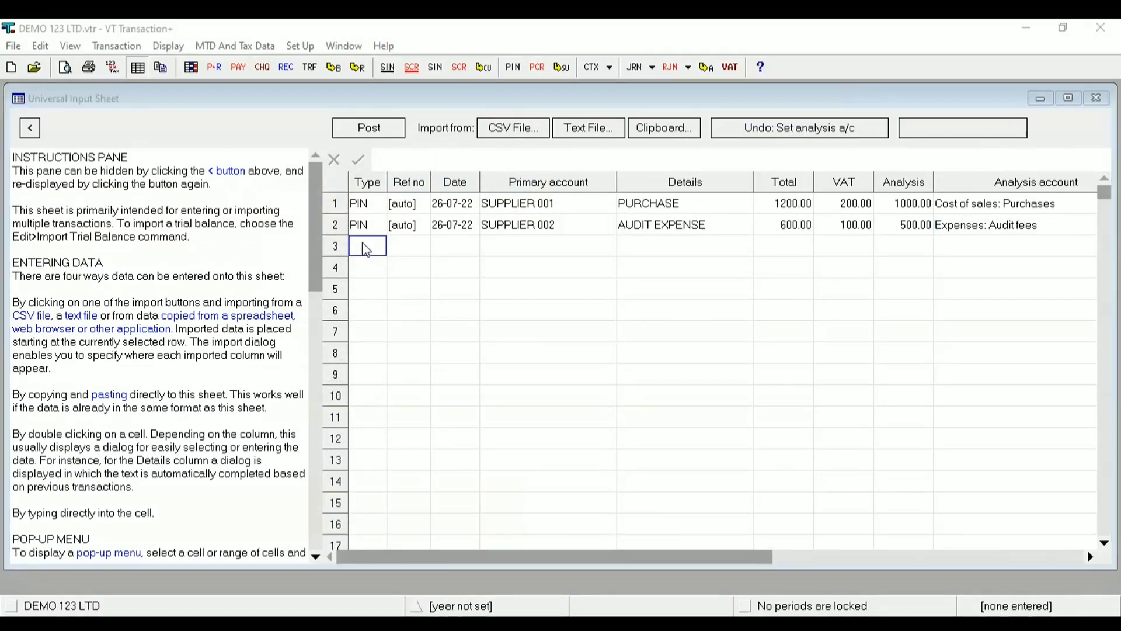
mouse_move(835, 206)
type("SIN")
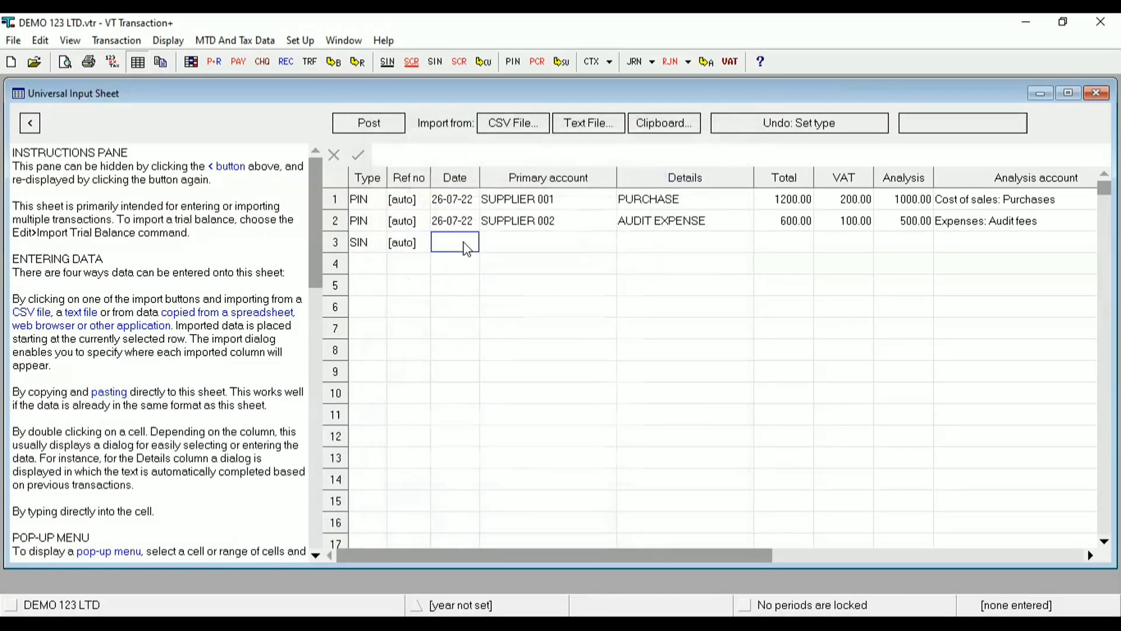
Enter row 3 sales invoice: 27-07-22, CUSTOMER 001, SALES, 2400 total, 400 VAT, Income: Sales
type("27-07-22")
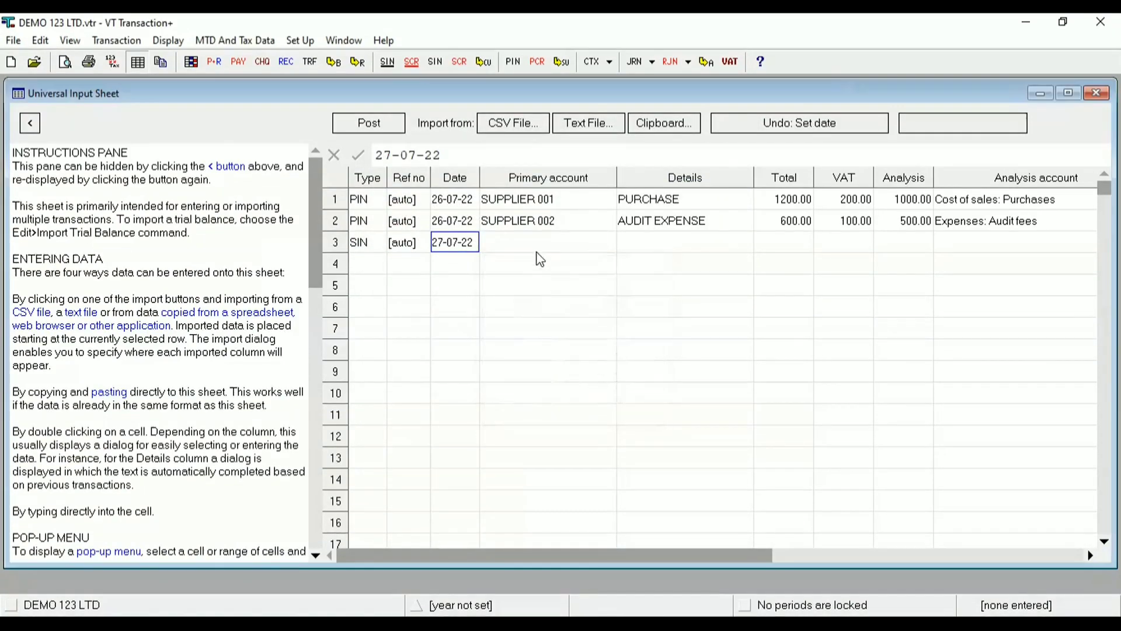
left_click(547, 245)
type("CUSTOMER 001")
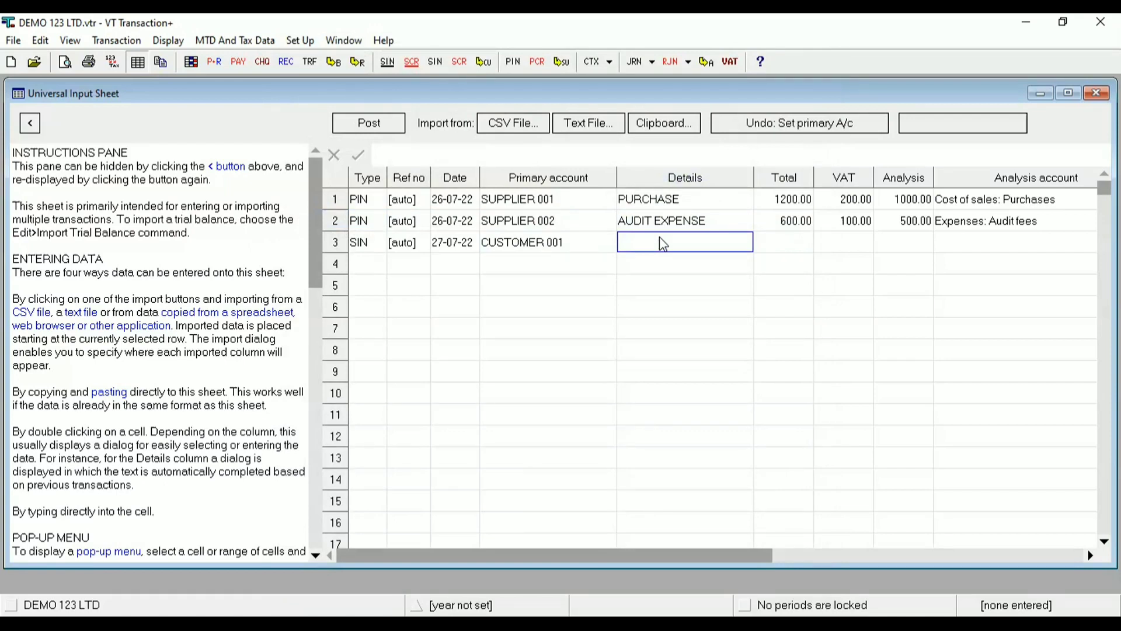
type("SALES")
left_click(782, 242)
type("2400")
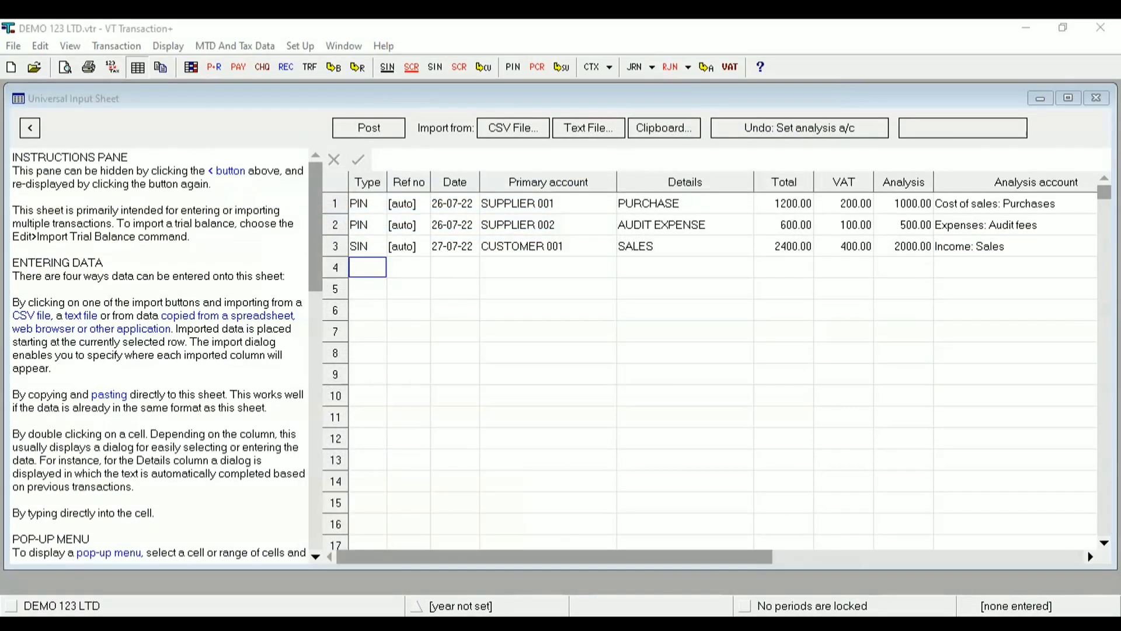
Make row 4 a PAY payment from Current account dated 27-07-22
double_click(367, 267)
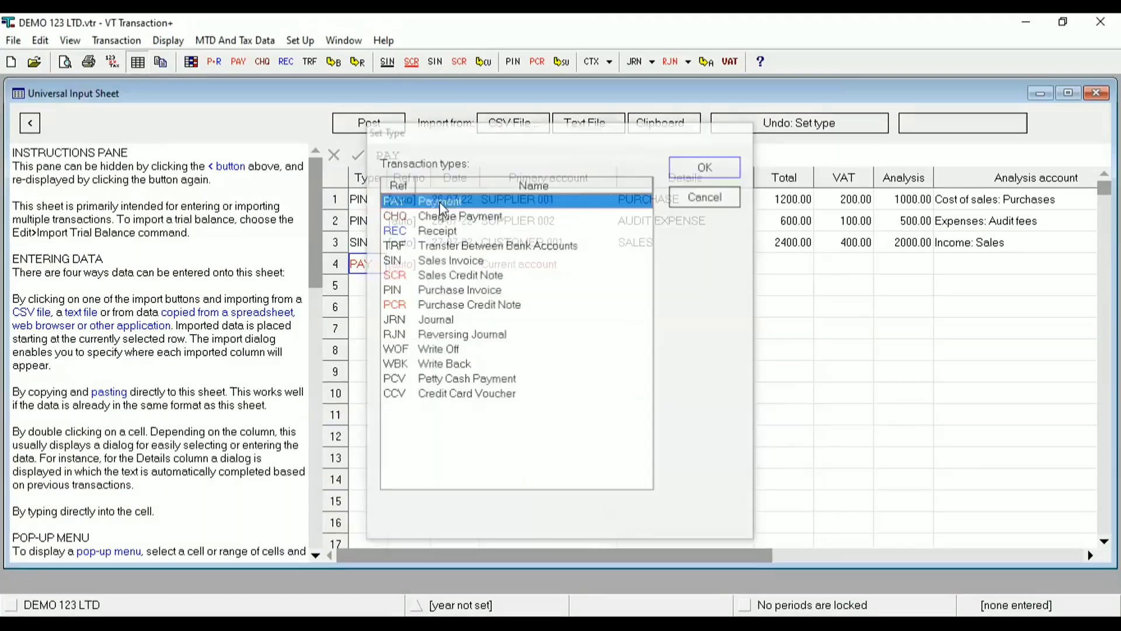
left_click(703, 167)
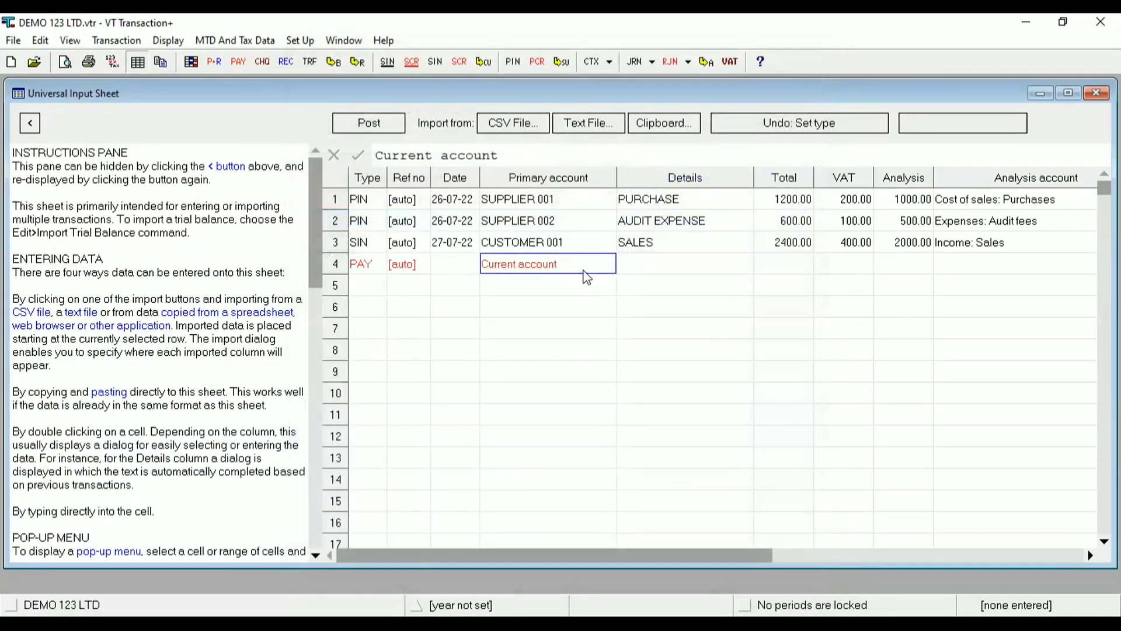
left_click(453, 267)
type("27-07-22")
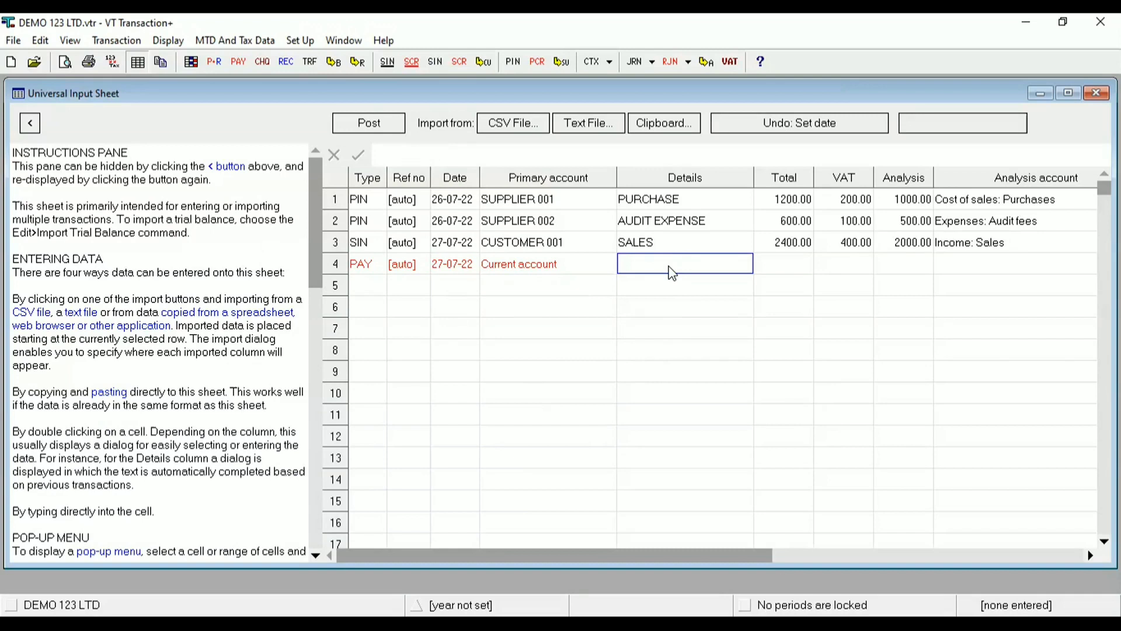
Enter details SUNDRY EXP, total 120, VAT 20 and Expenses: Sundry on row 4
type("SUNDRY EXP")
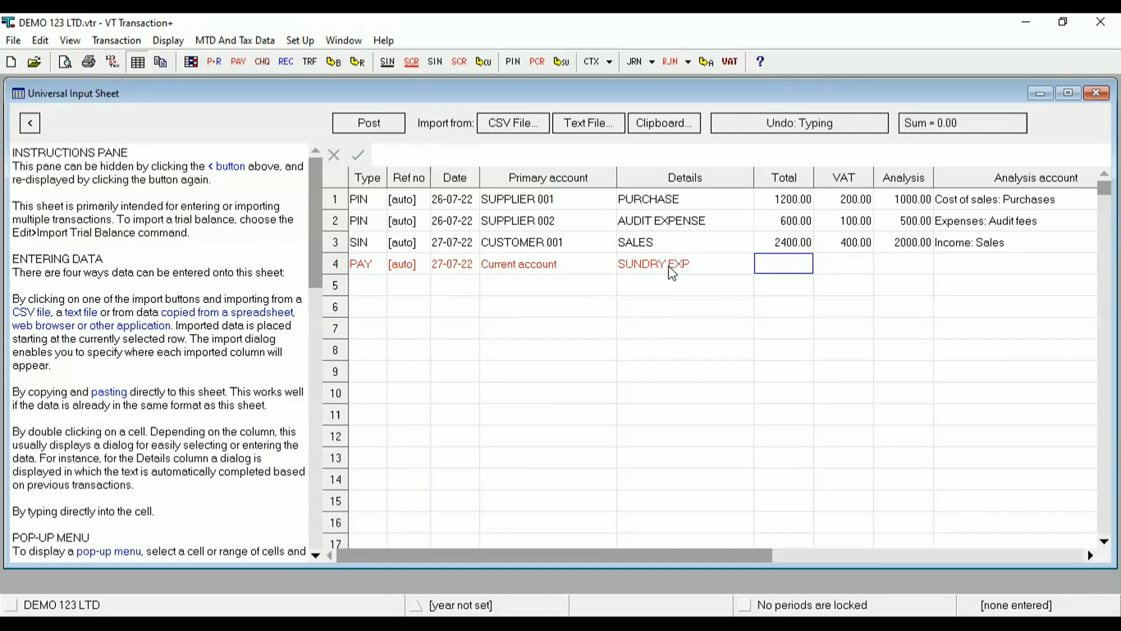
type("20.00")
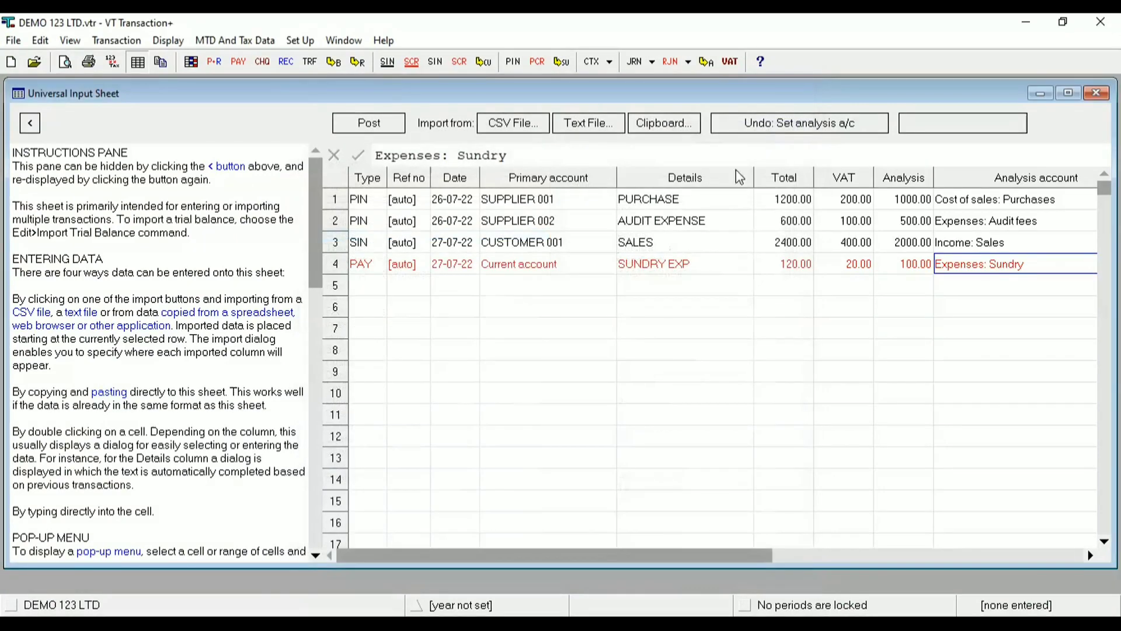
mouse_move(556, 339)
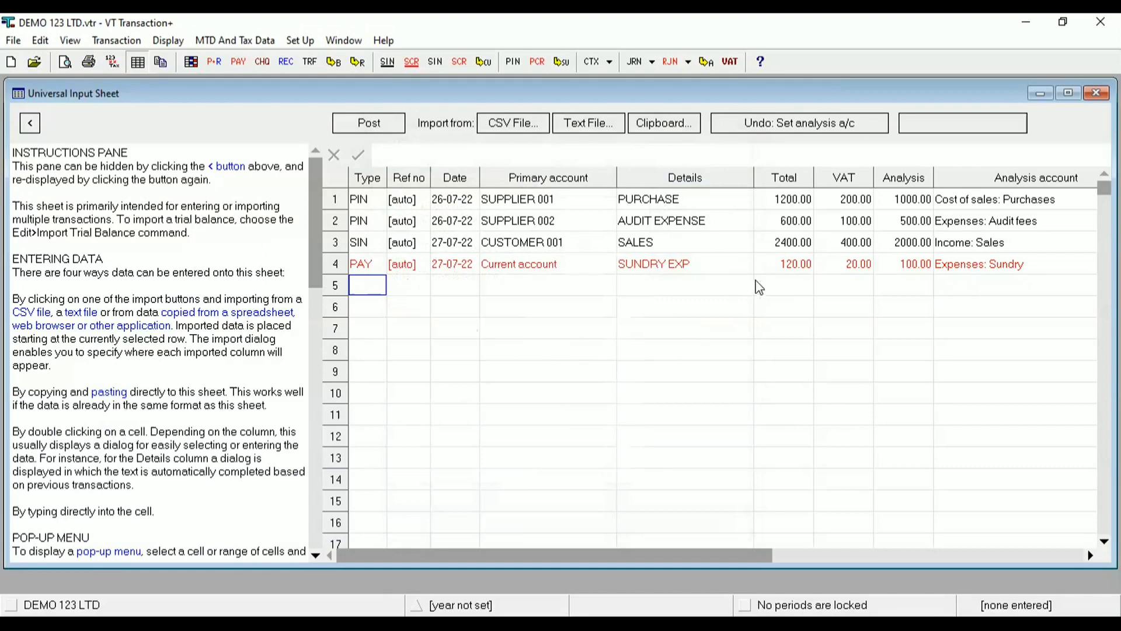
Post rows 1 to 4 so the four transactions appear on the Home Page
scroll("down", 3)
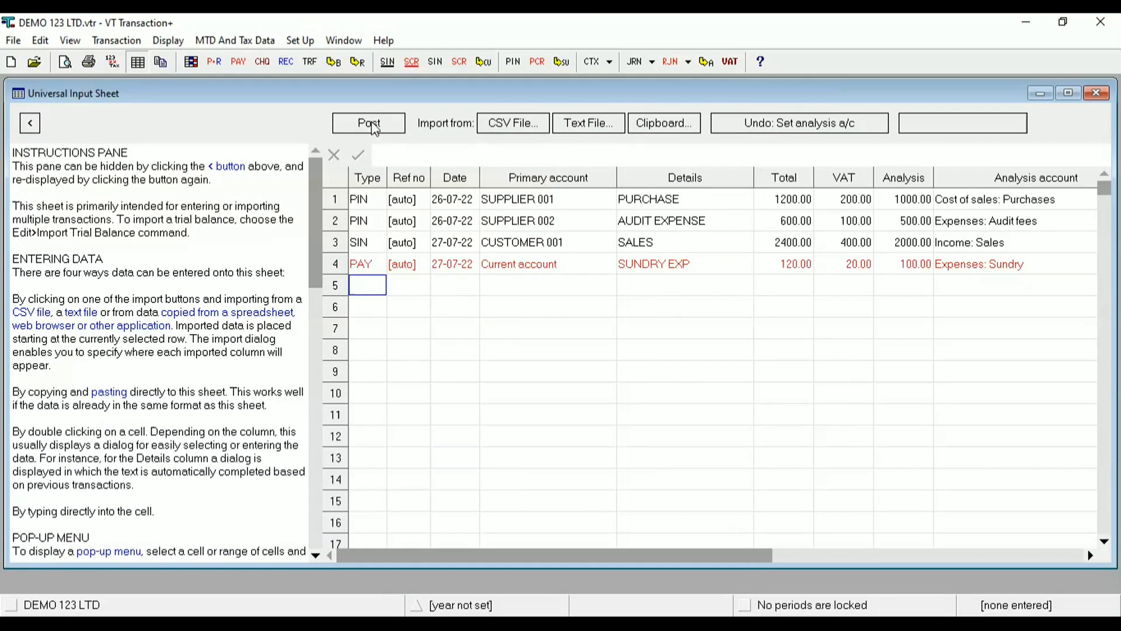
left_click(368, 123)
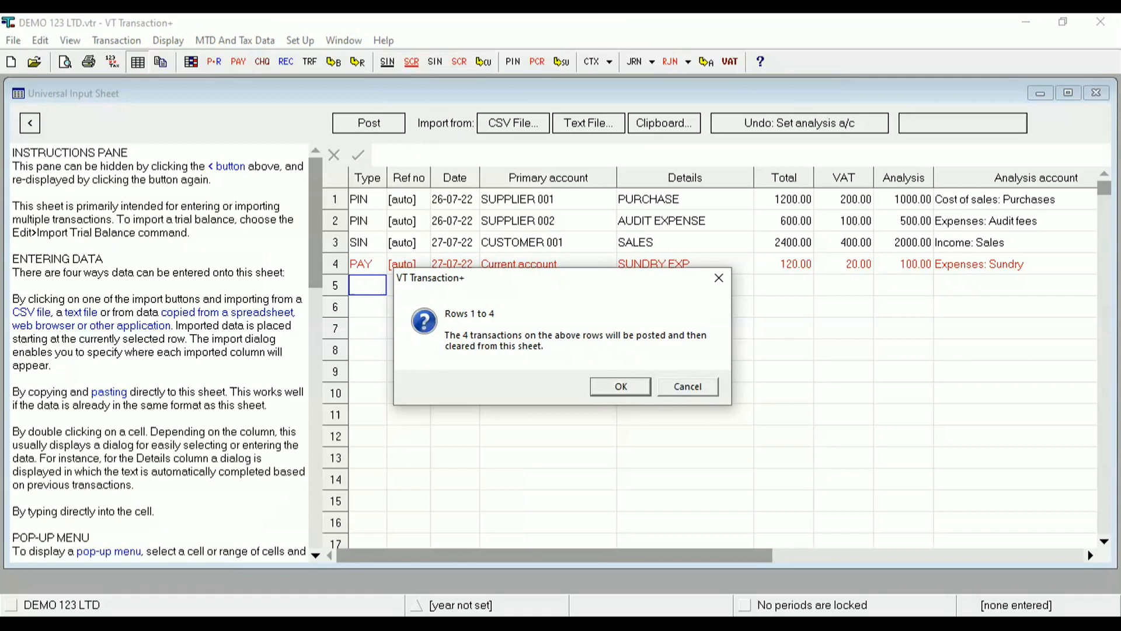
left_click(619, 387)
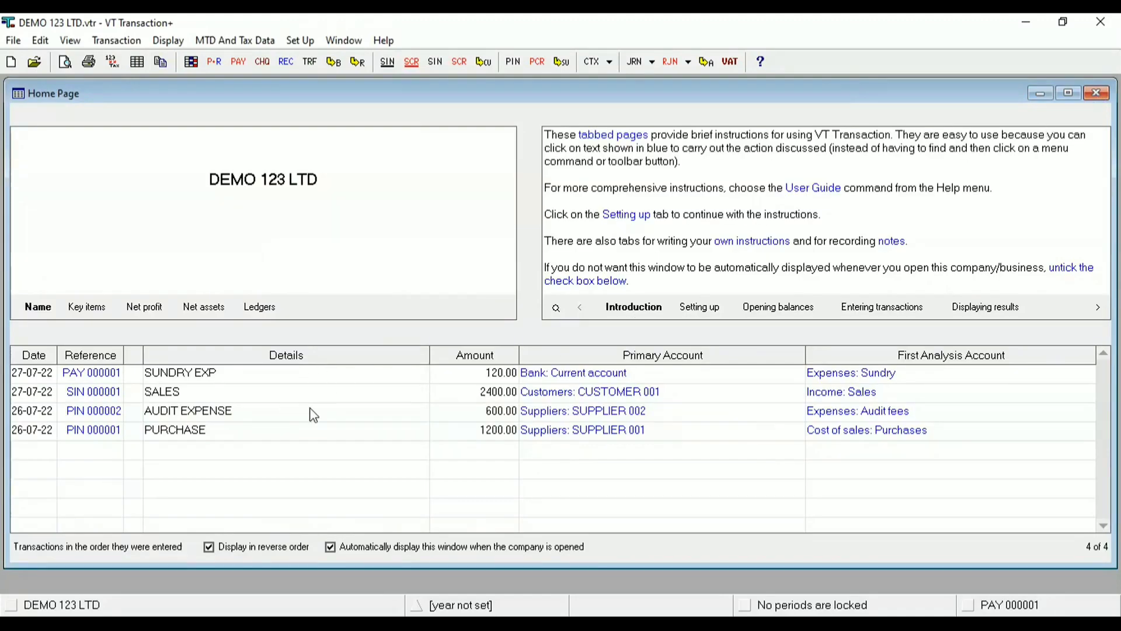
mouse_move(73, 430)
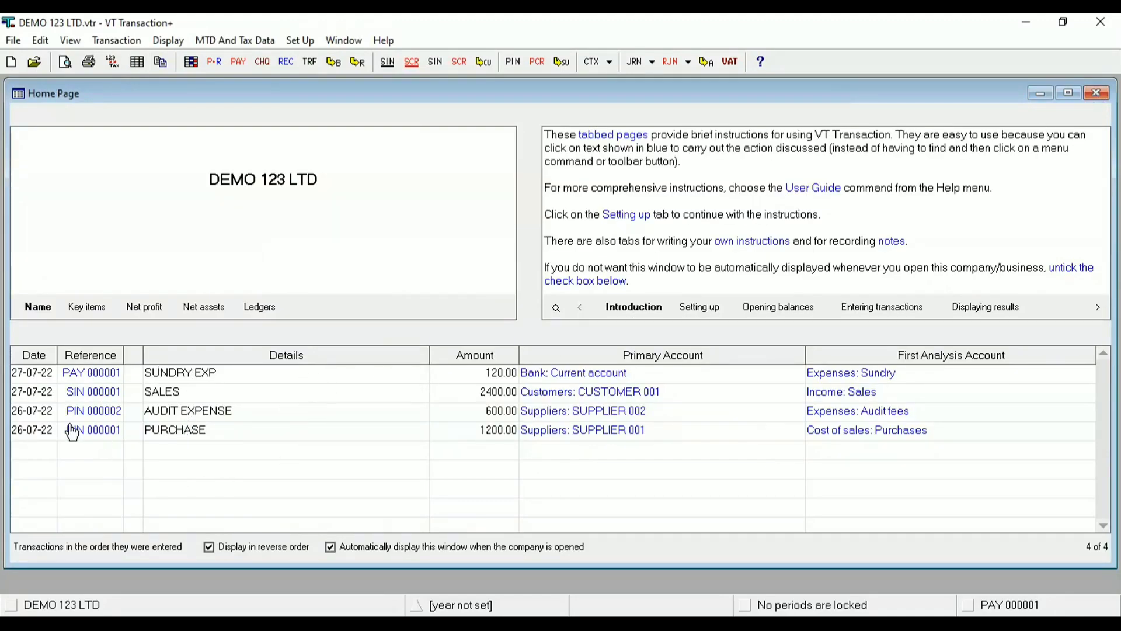
mouse_move(411, 108)
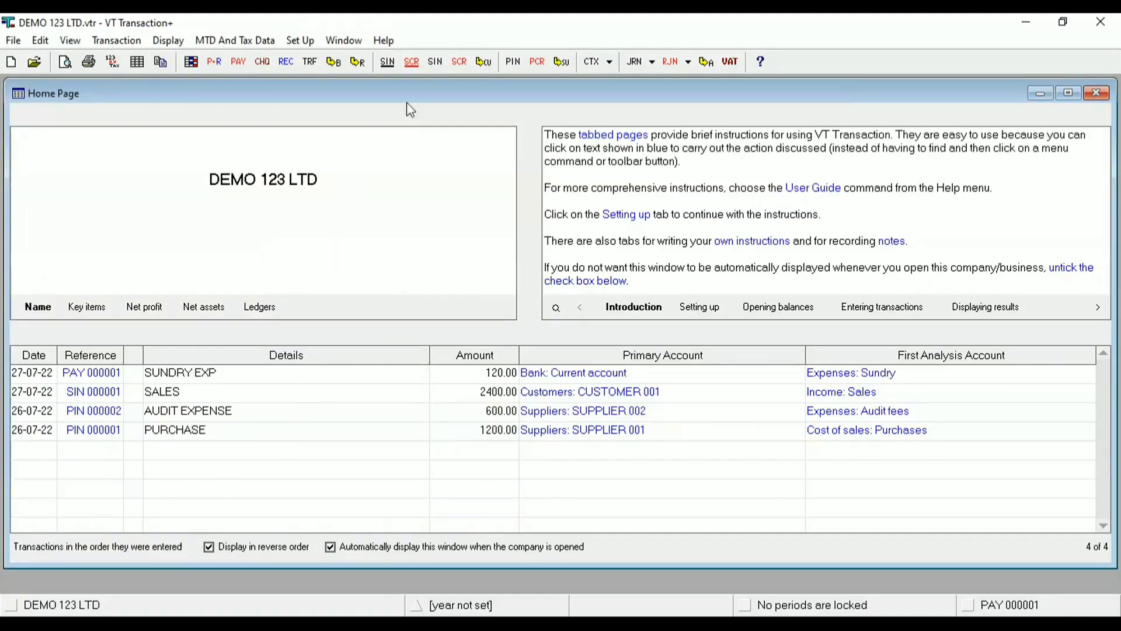
mouse_move(508, 154)
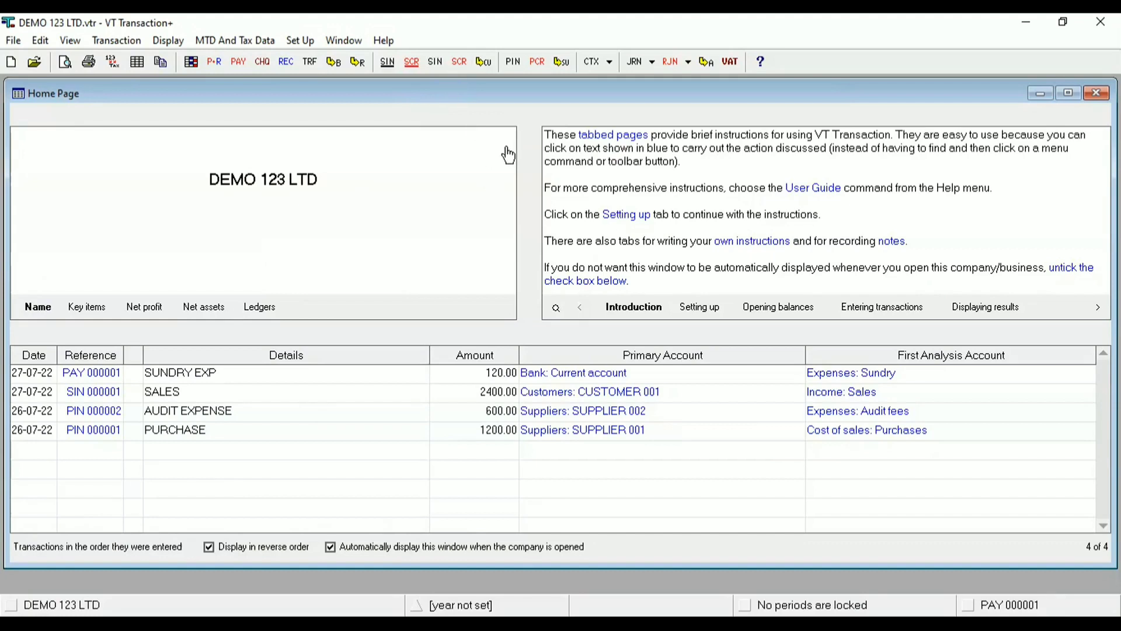
mouse_move(495, 248)
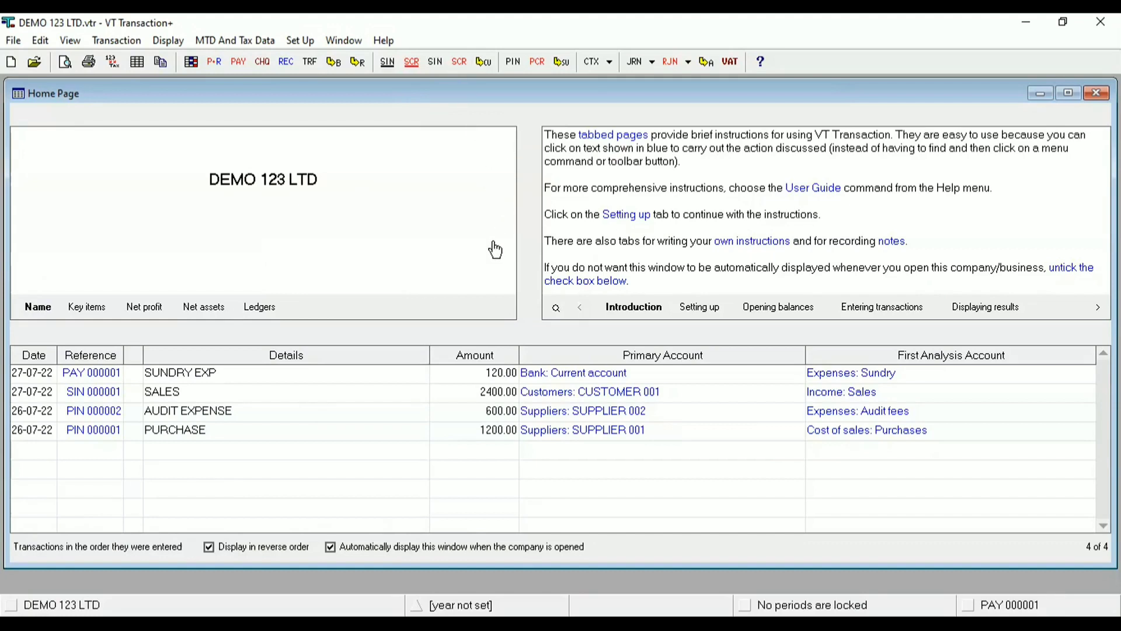
mouse_move(465, 260)
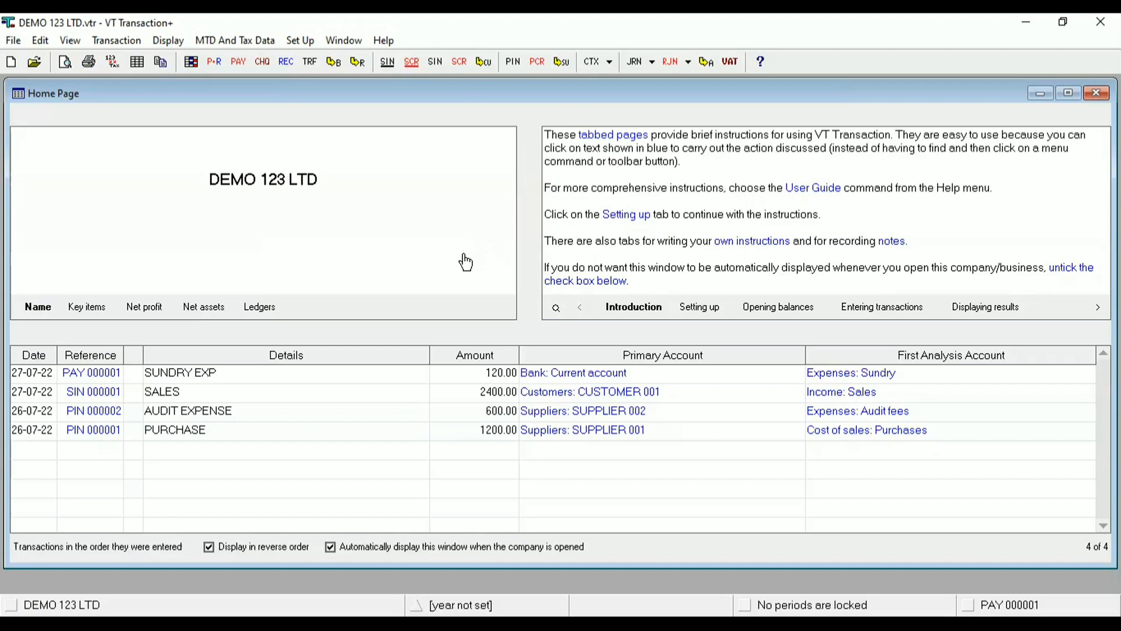
mouse_move(479, 459)
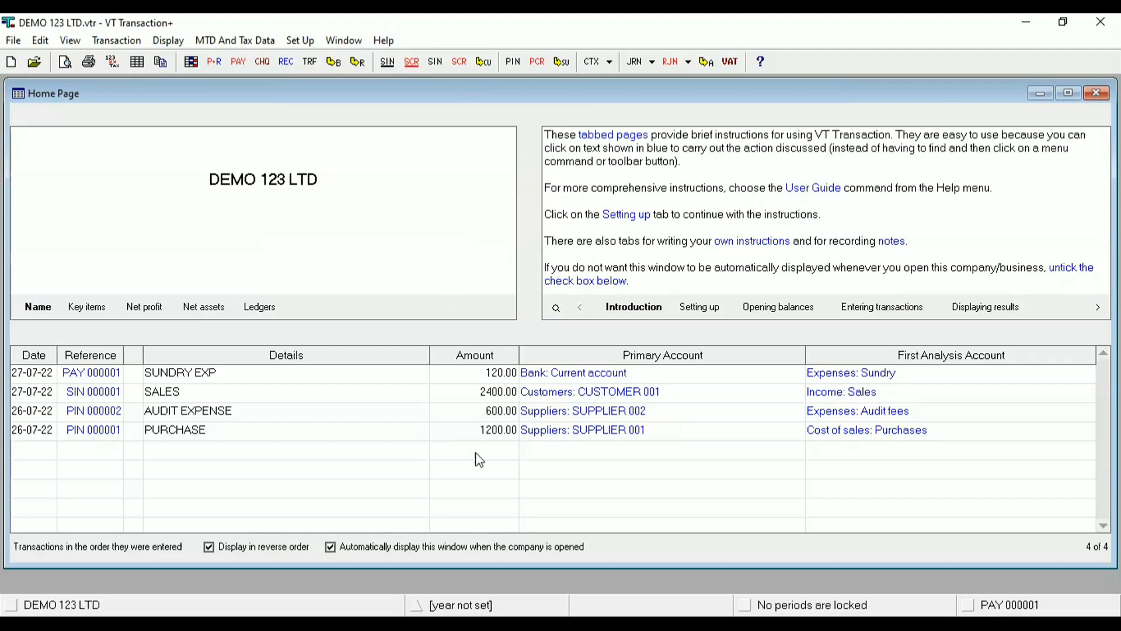
mouse_move(417, 47)
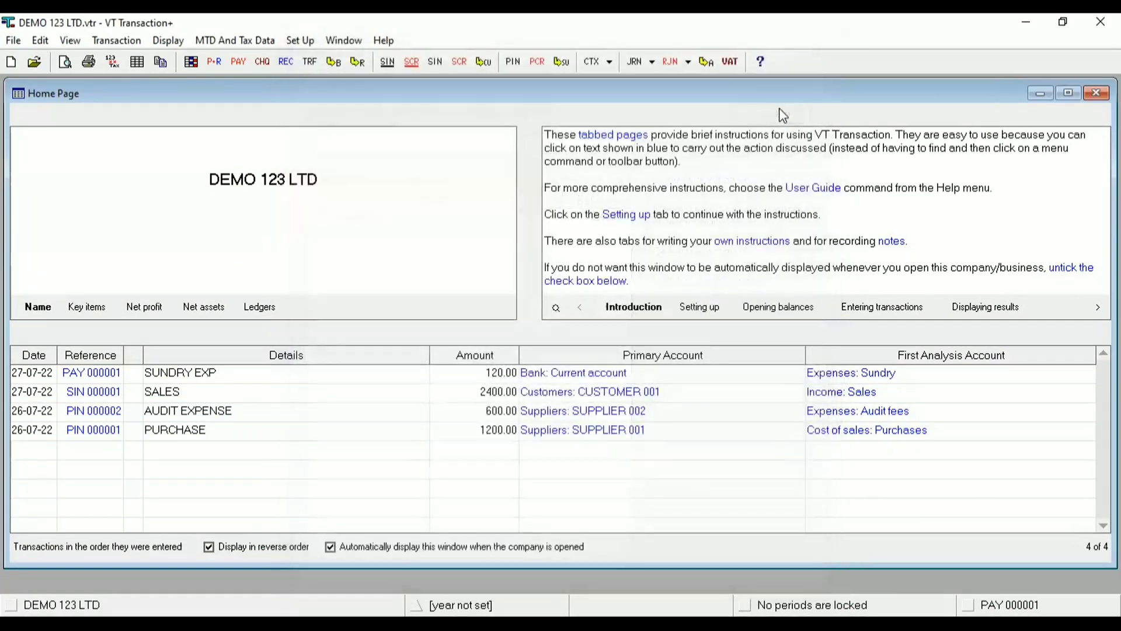
mouse_move(411, 101)
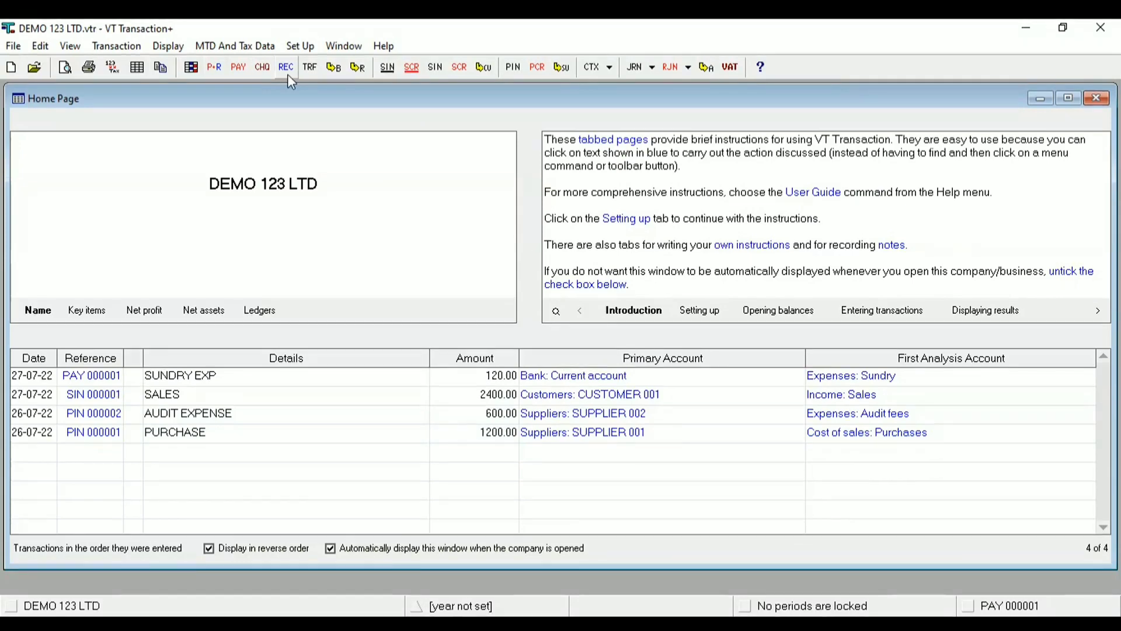
left_click(572, 375)
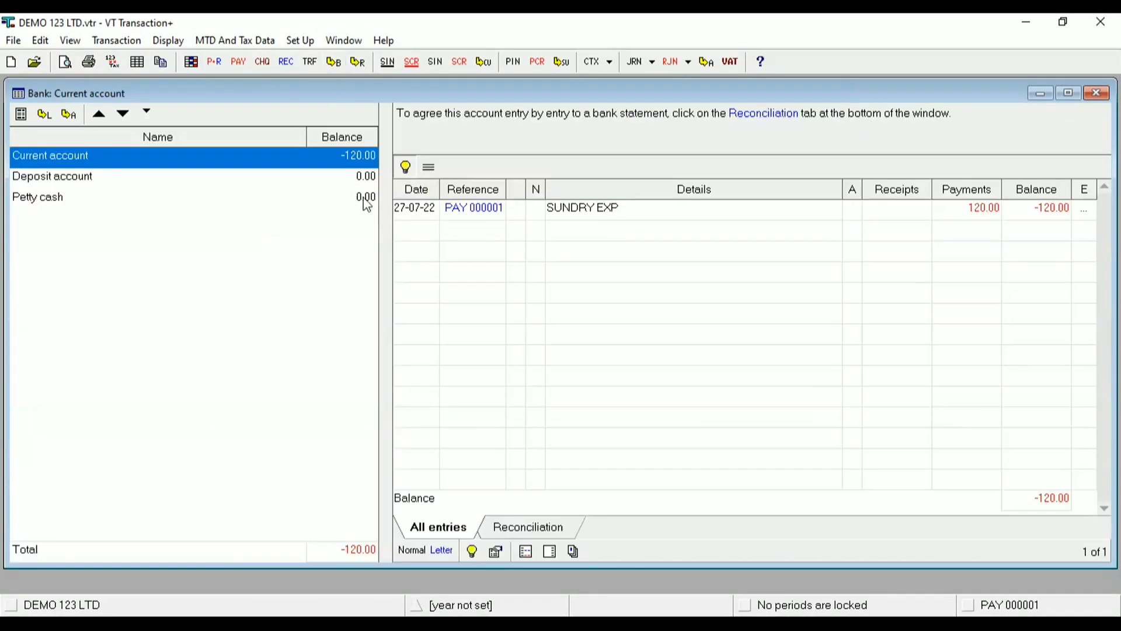
mouse_move(814, 115)
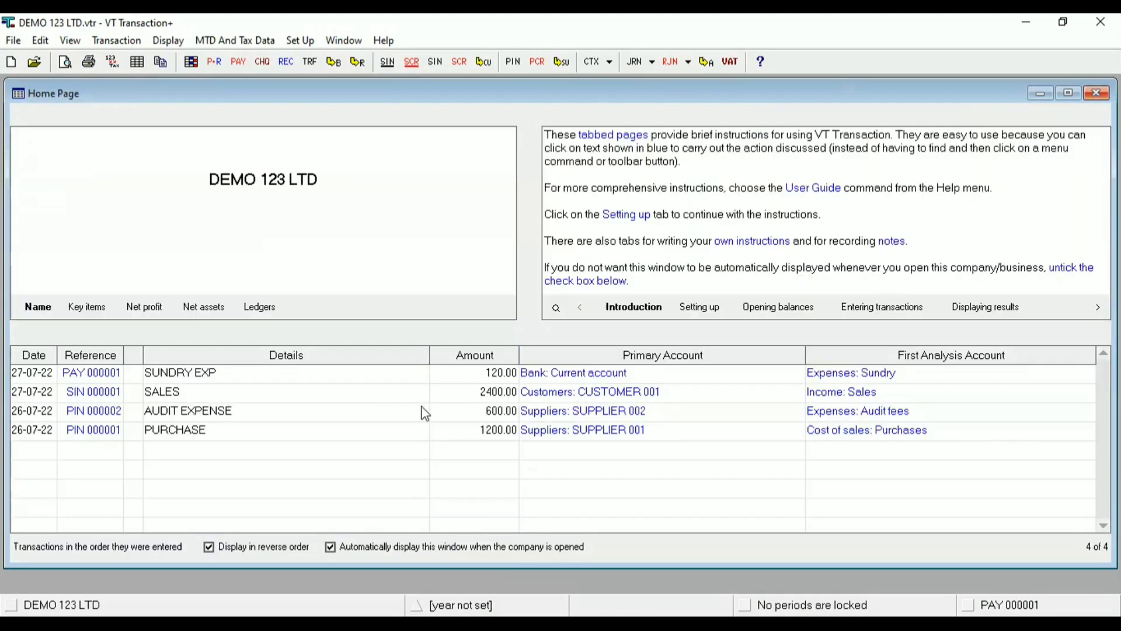
mouse_move(189, 471)
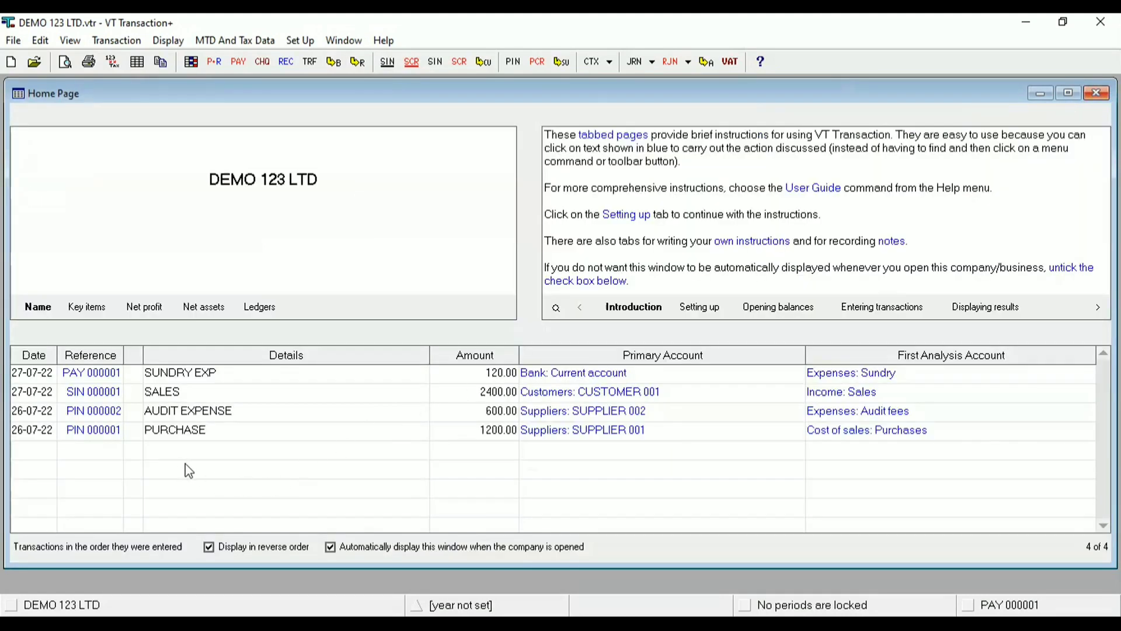
mouse_move(498, 377)
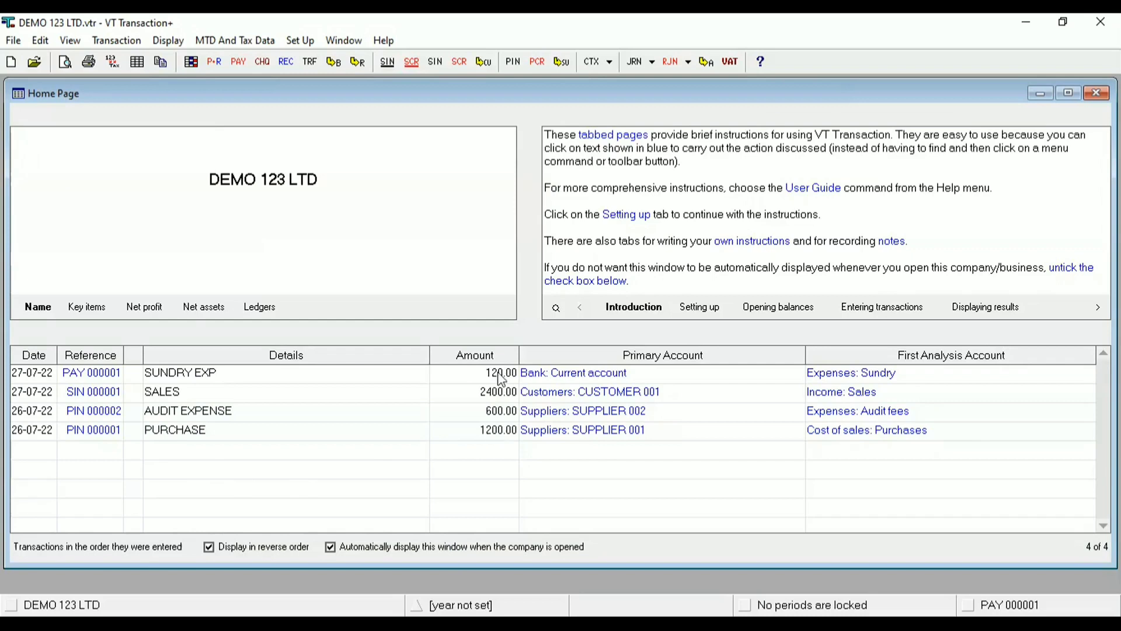